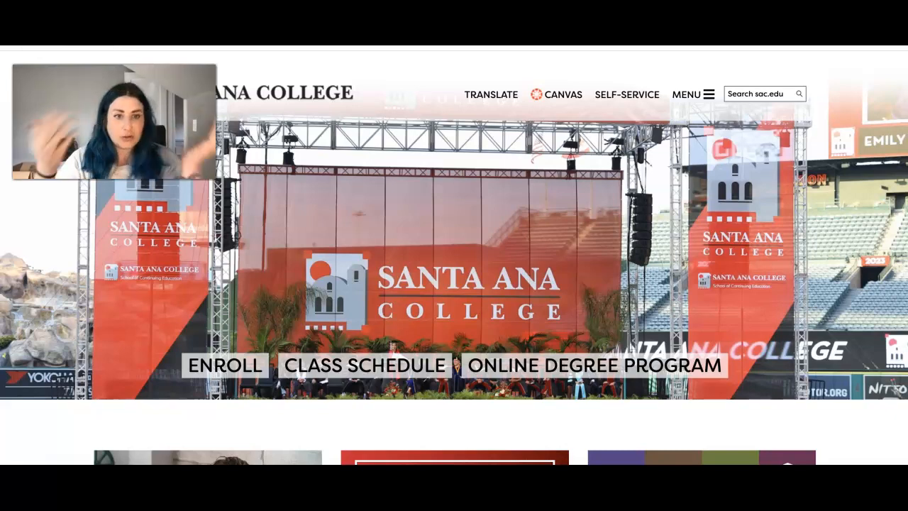
mouse_move(558, 80)
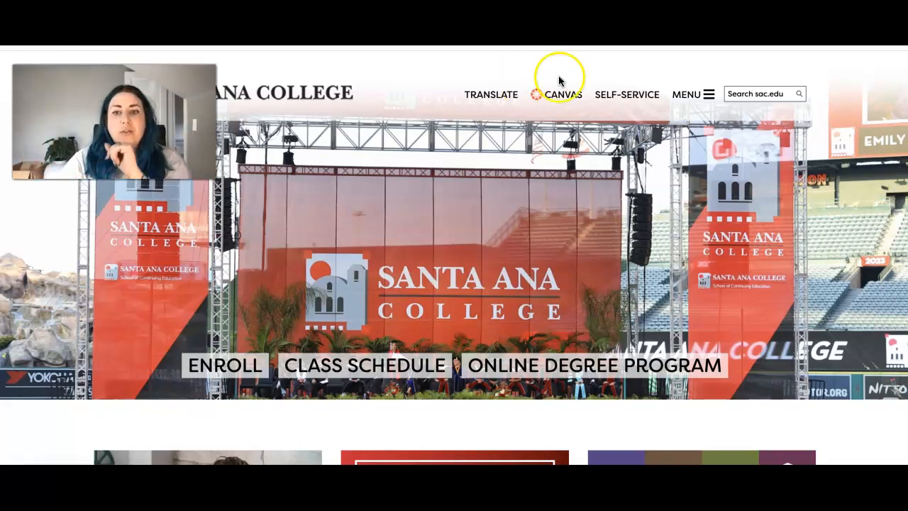
Navigate from the Santa Ana College home page to the Nealley Library page via the menu
left_click(687, 94)
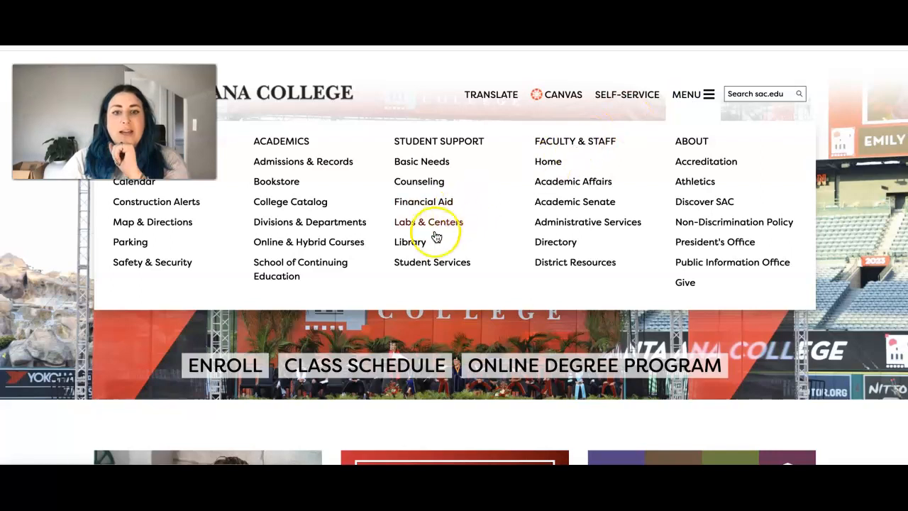
left_click(409, 241)
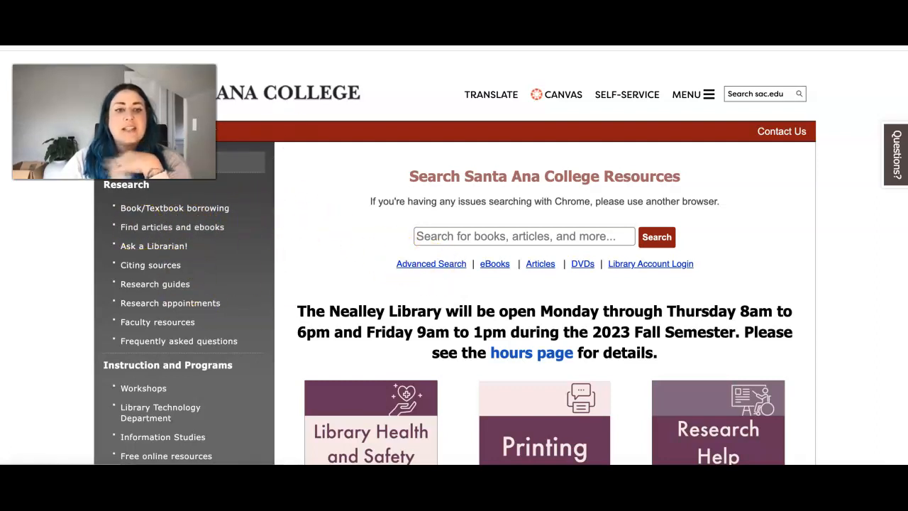
left_click(896, 155)
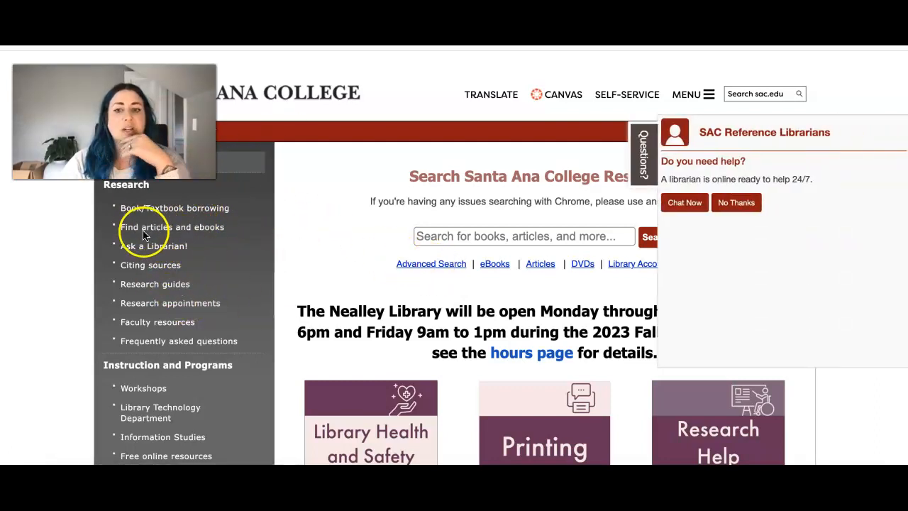
mouse_move(247, 234)
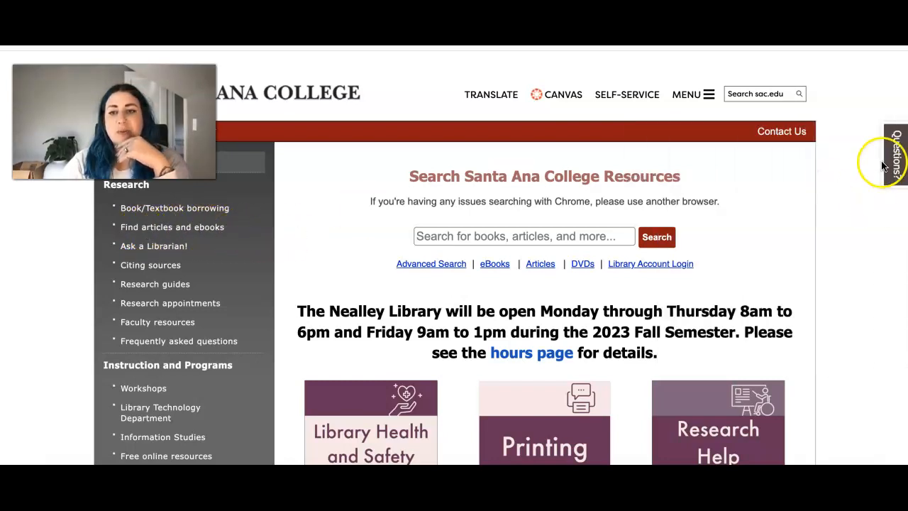
left_click(894, 153)
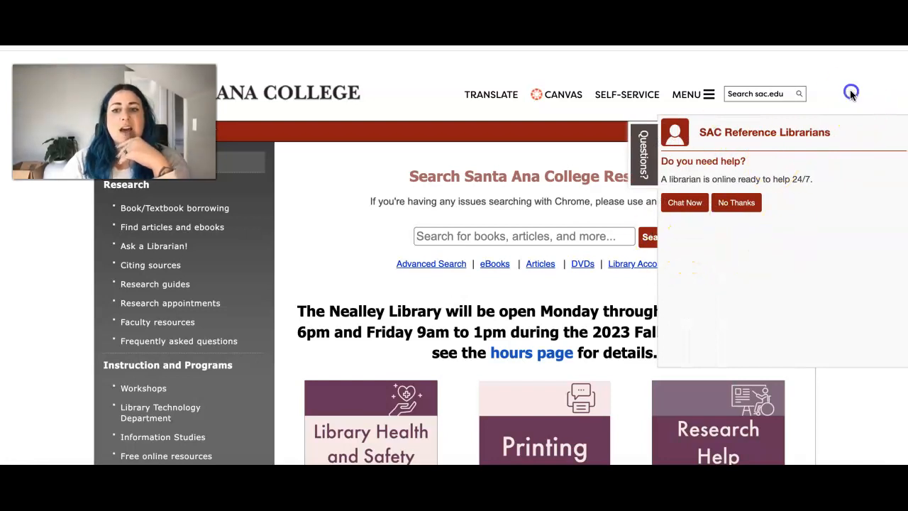
left_click(736, 202)
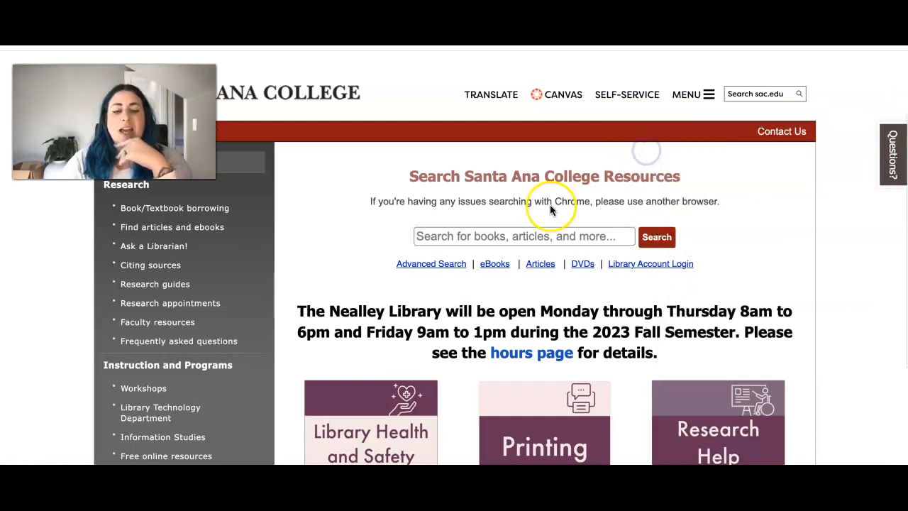
scroll("down", 3)
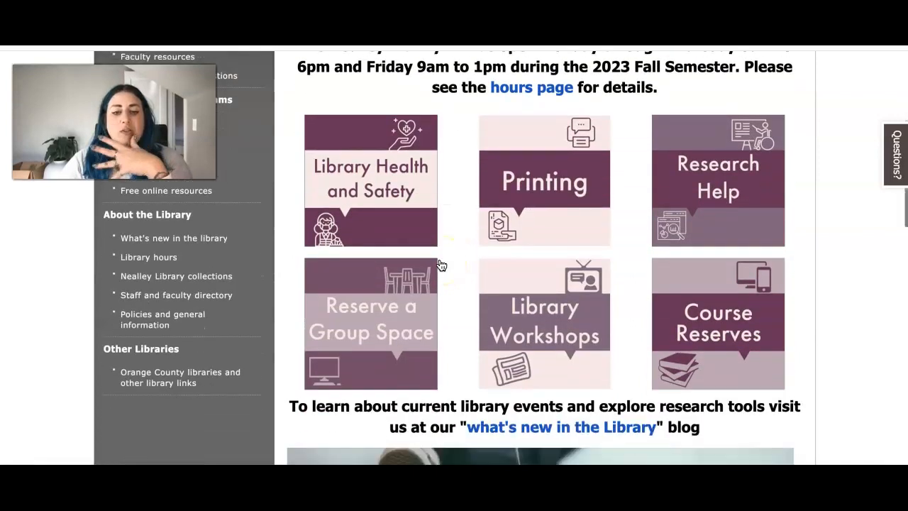
scroll("down", 3)
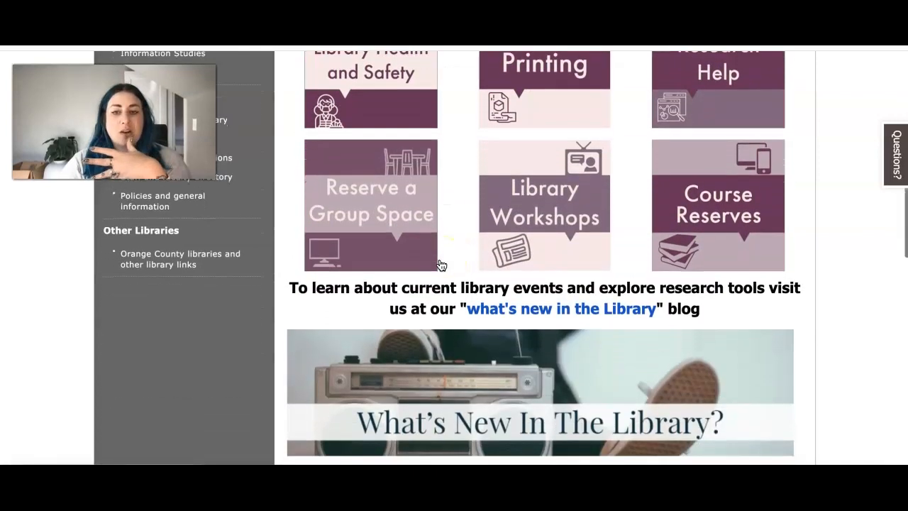
scroll("up", 3)
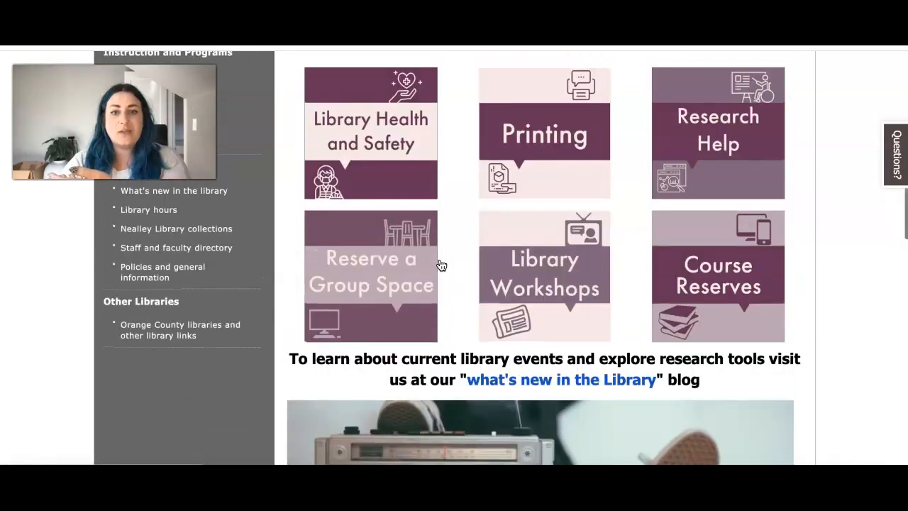
scroll("up", 3)
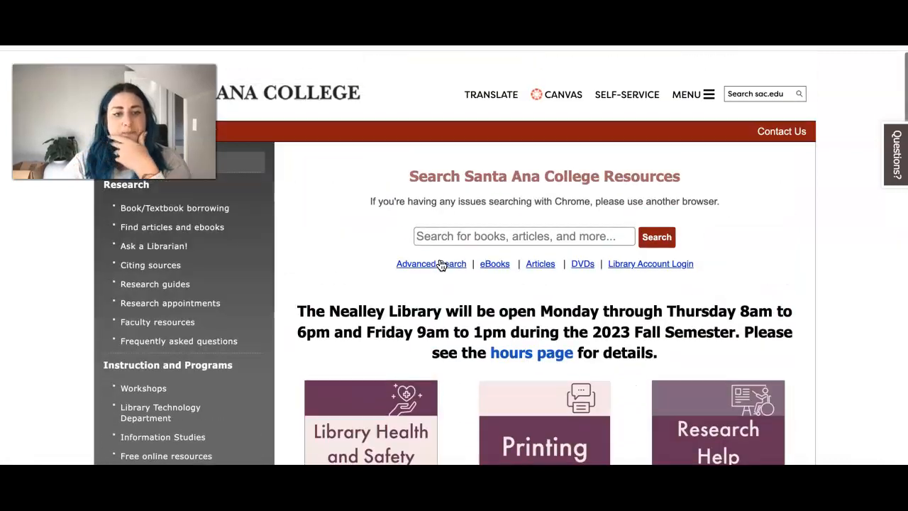
mouse_move(195, 230)
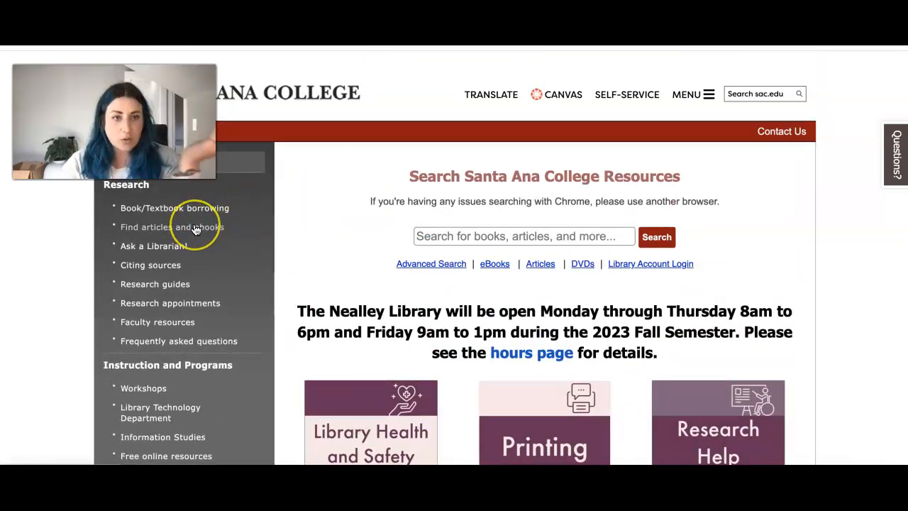
mouse_move(196, 228)
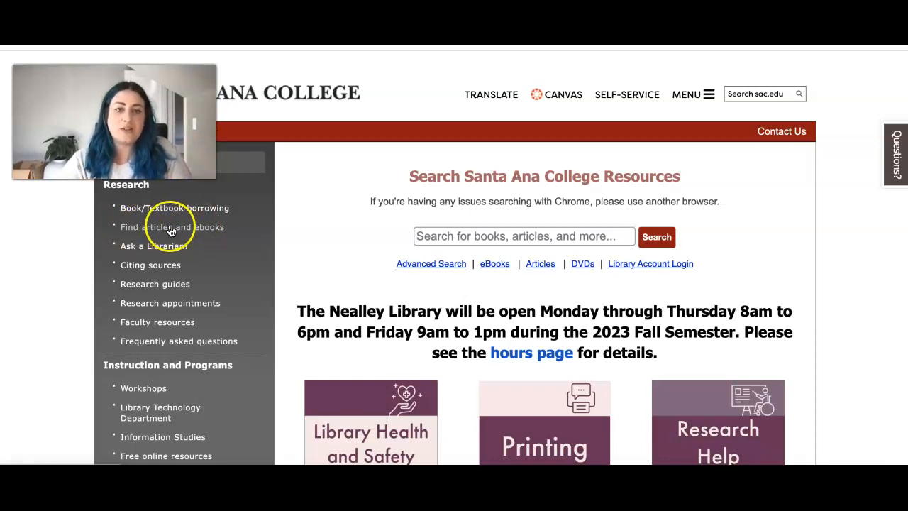
Launch Academic Search Complete from the library's A-Z Databases list, dismissing the chat help panel
left_click(170, 227)
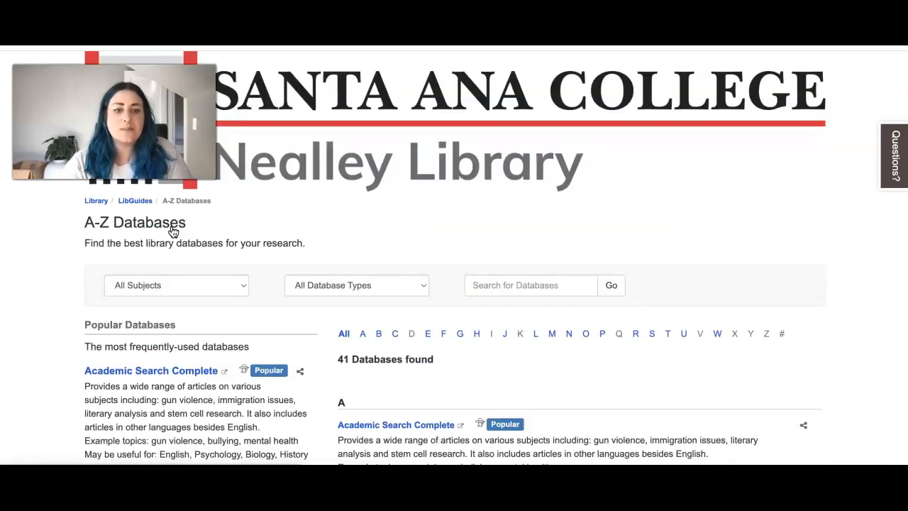
scroll("down", 3)
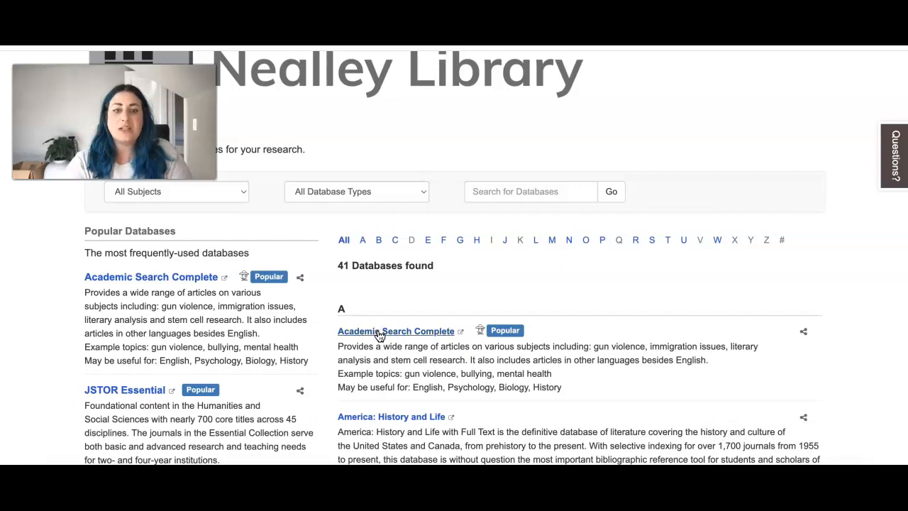
mouse_move(578, 318)
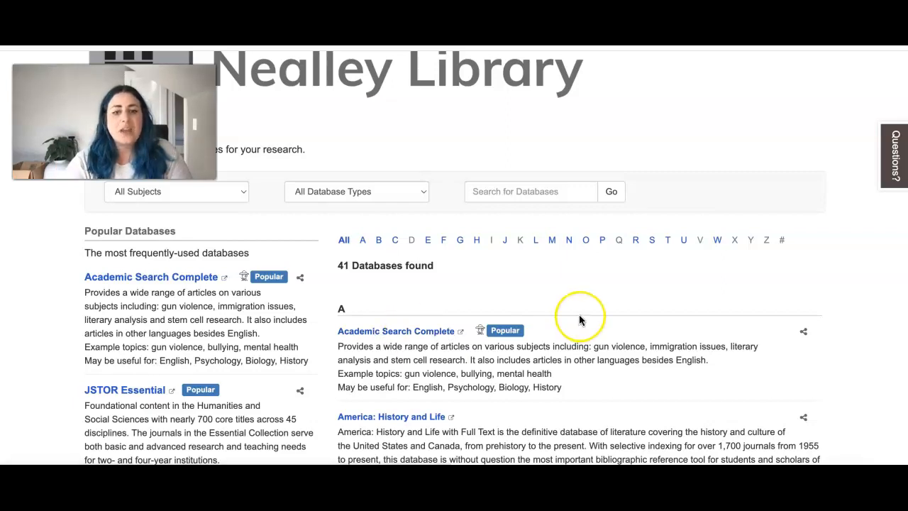
left_click(893, 155)
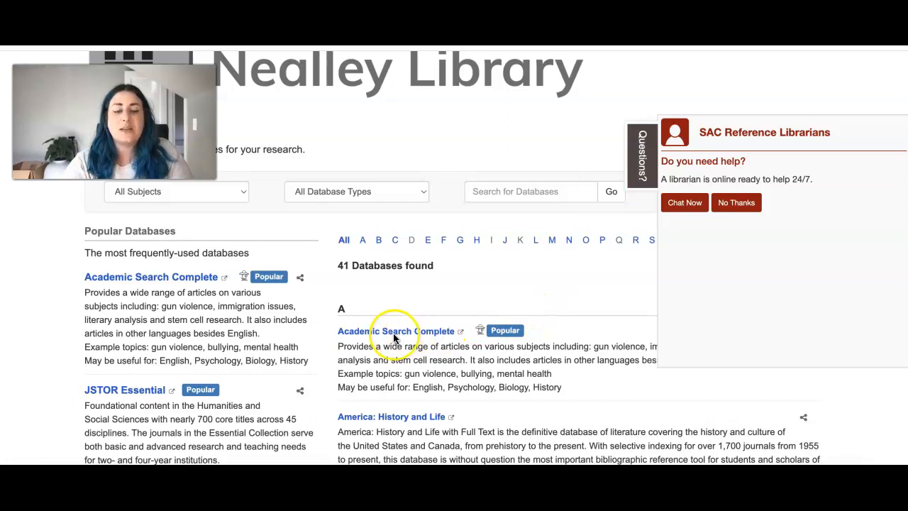
left_click(735, 201)
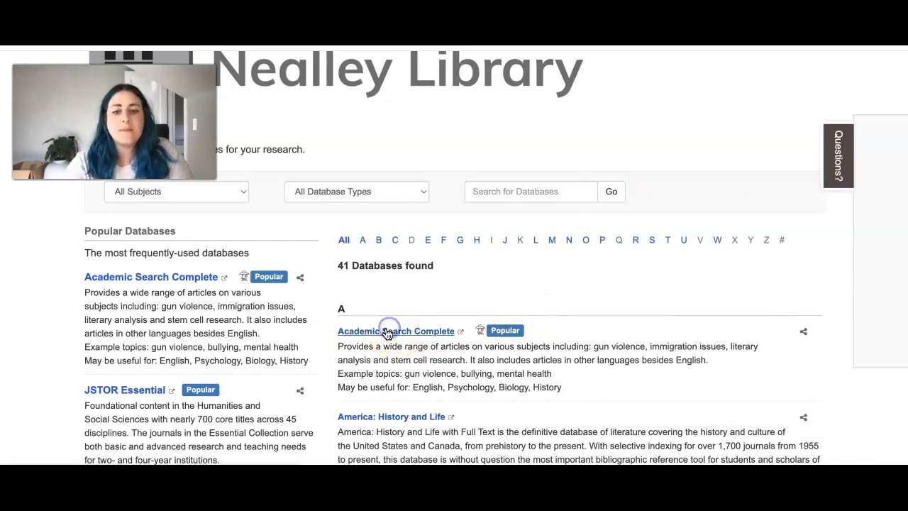
left_click(394, 330)
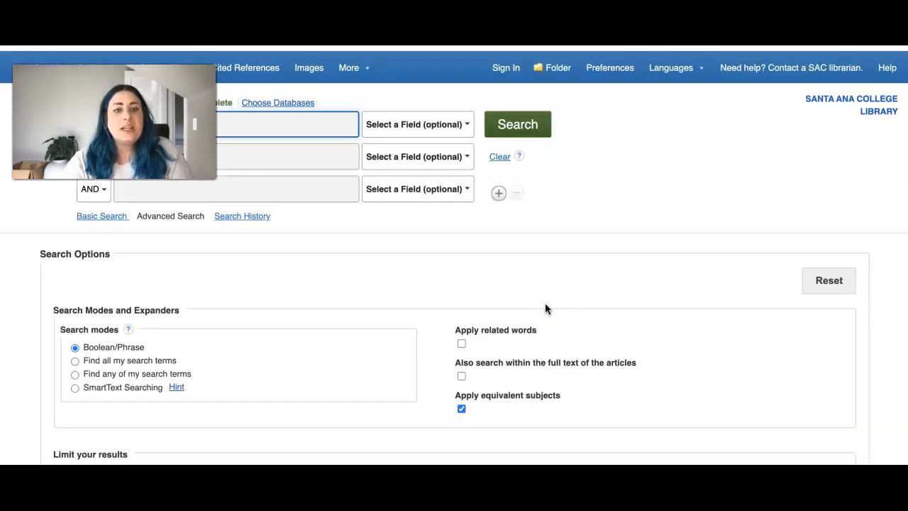
mouse_move(295, 219)
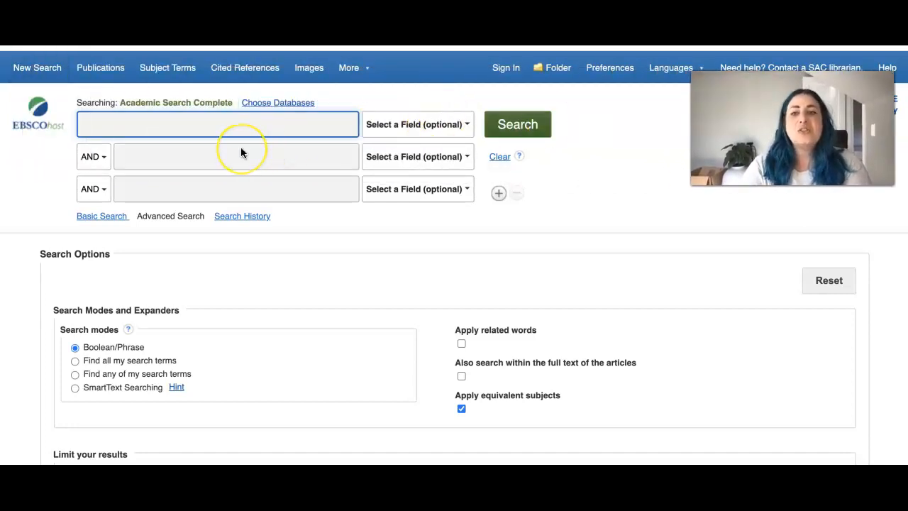
mouse_move(111, 119)
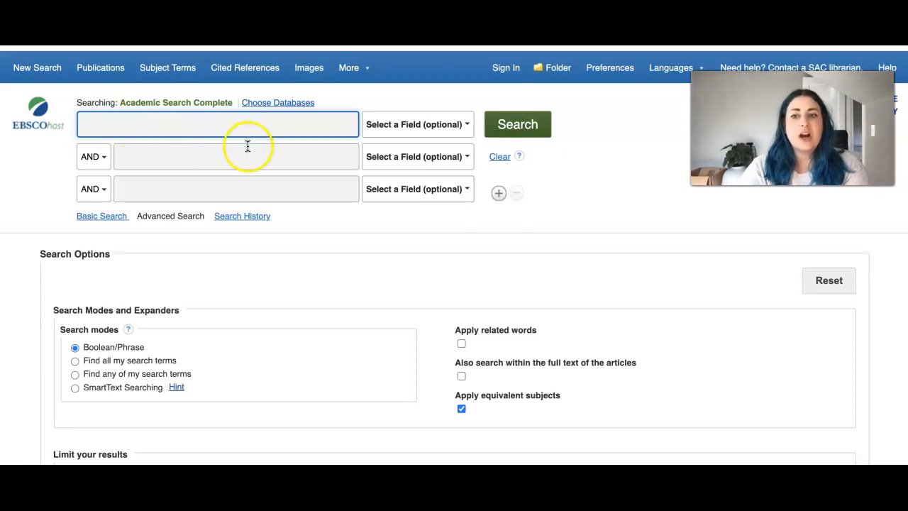
Enter Sonny's Blues as the first advanced-search term
left_click(235, 156)
type("S")
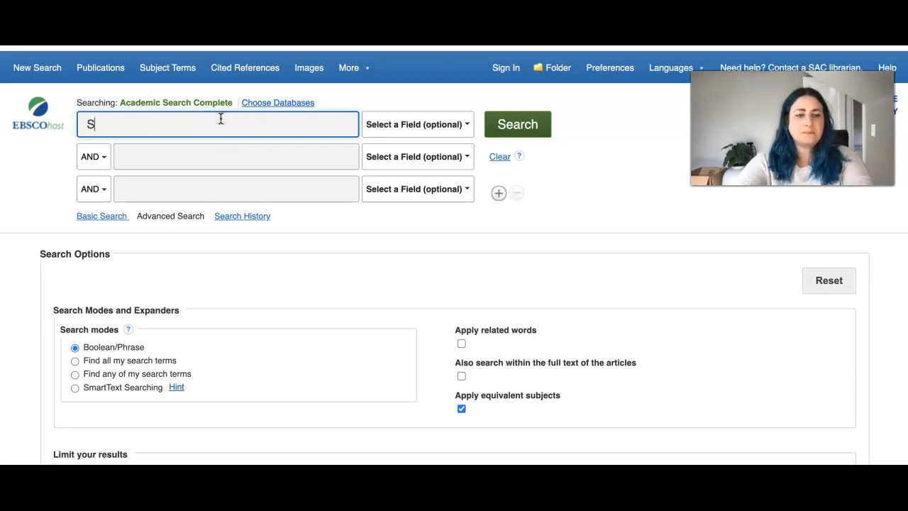
type("onny's Blues")
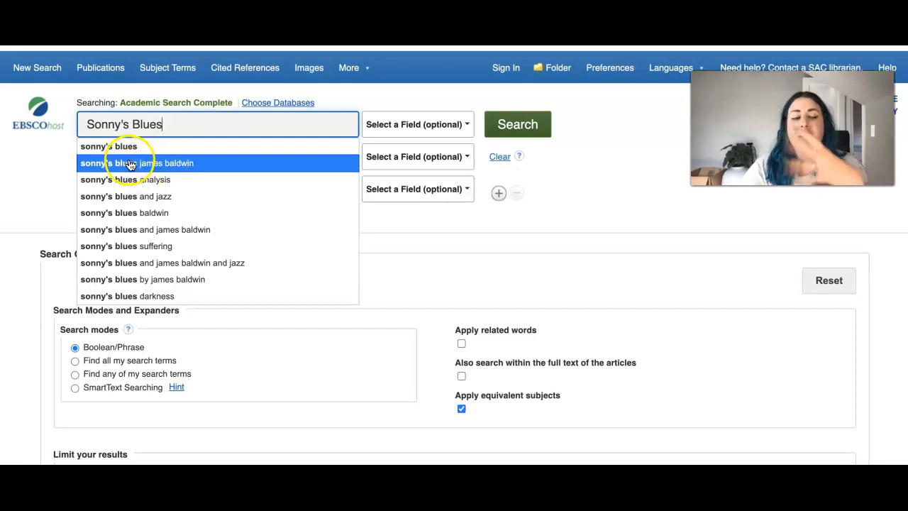
mouse_move(275, 179)
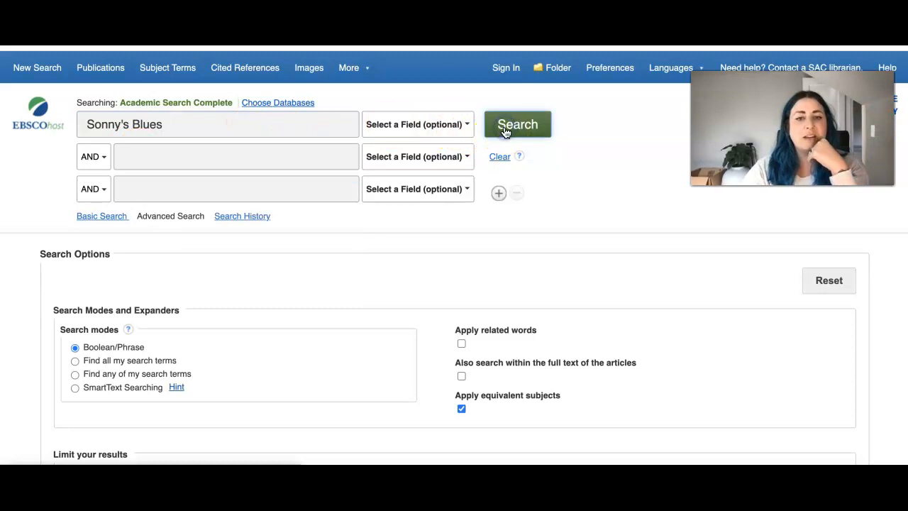
left_click(516, 125)
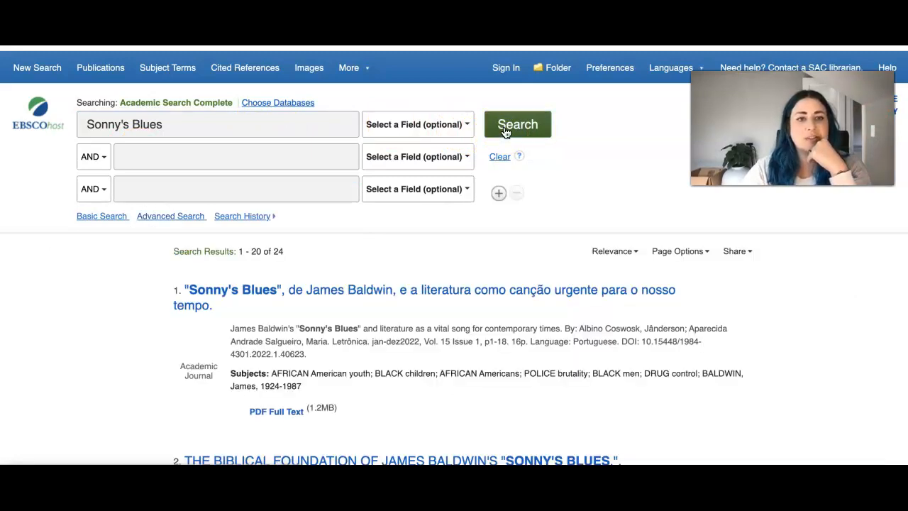
left_click(516, 125)
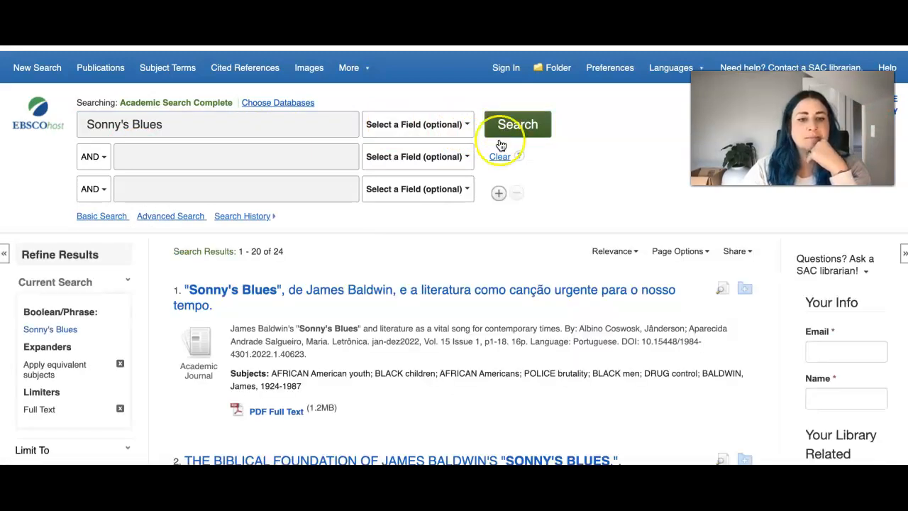
scroll("down", 3)
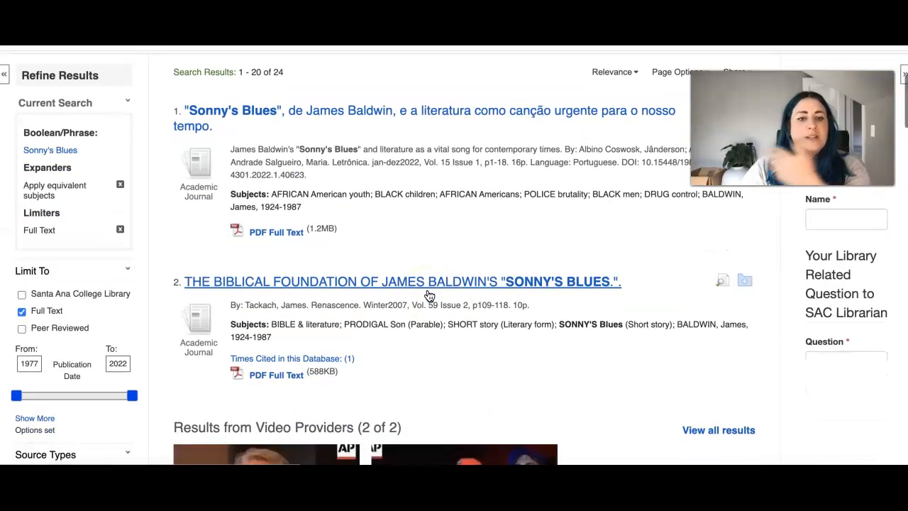
scroll("up", 3)
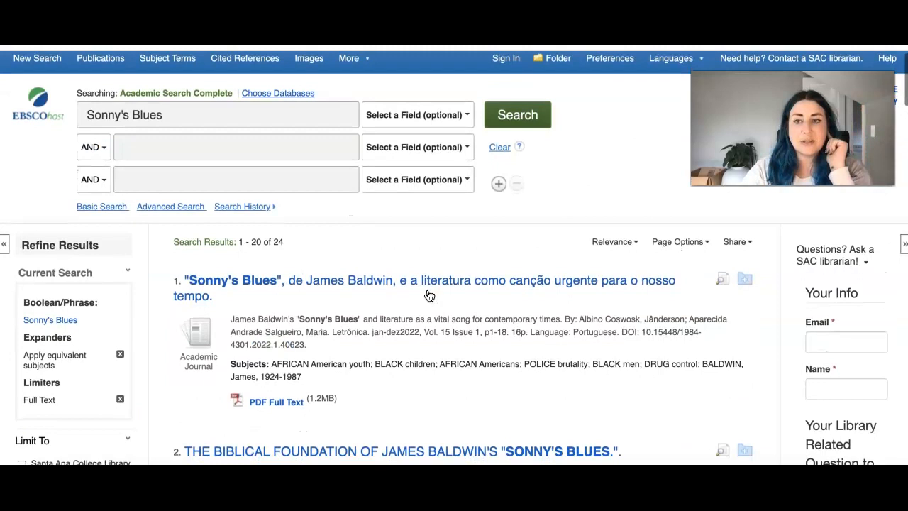
scroll("down", 3)
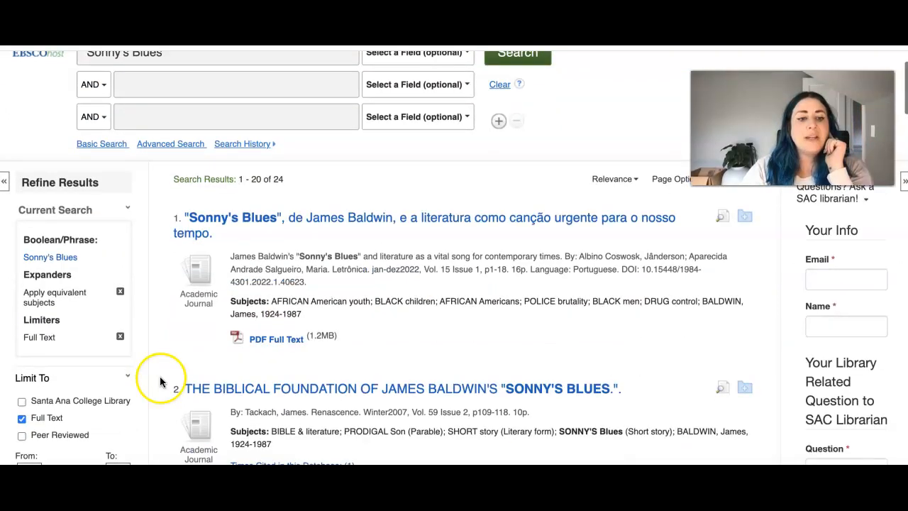
mouse_move(22, 417)
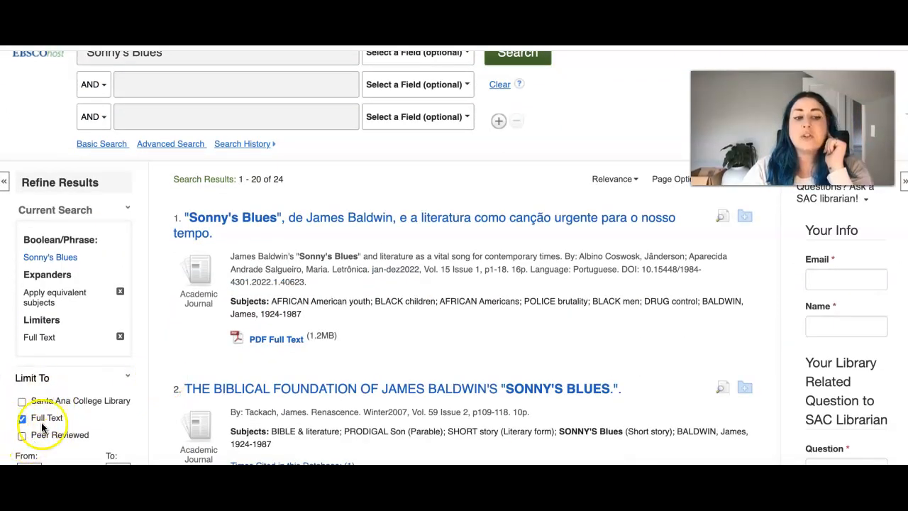
scroll("down", 3)
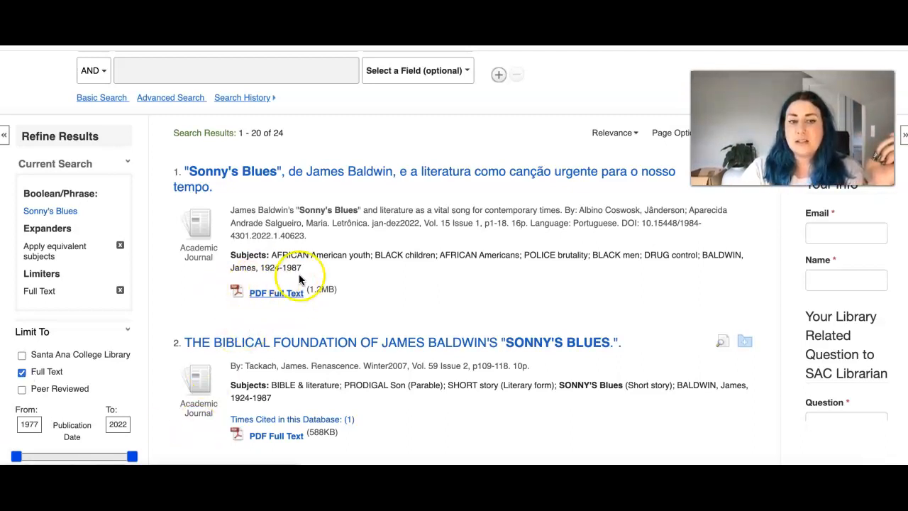
mouse_move(275, 293)
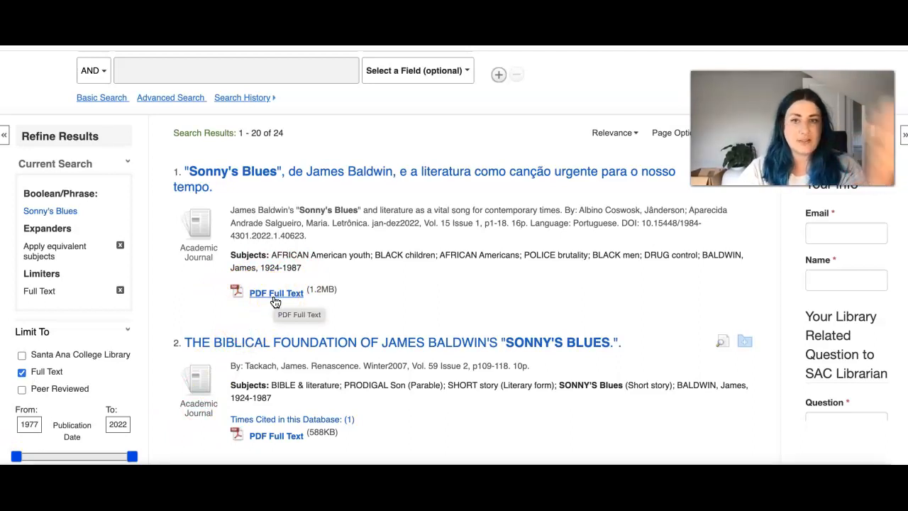
scroll("down", 3)
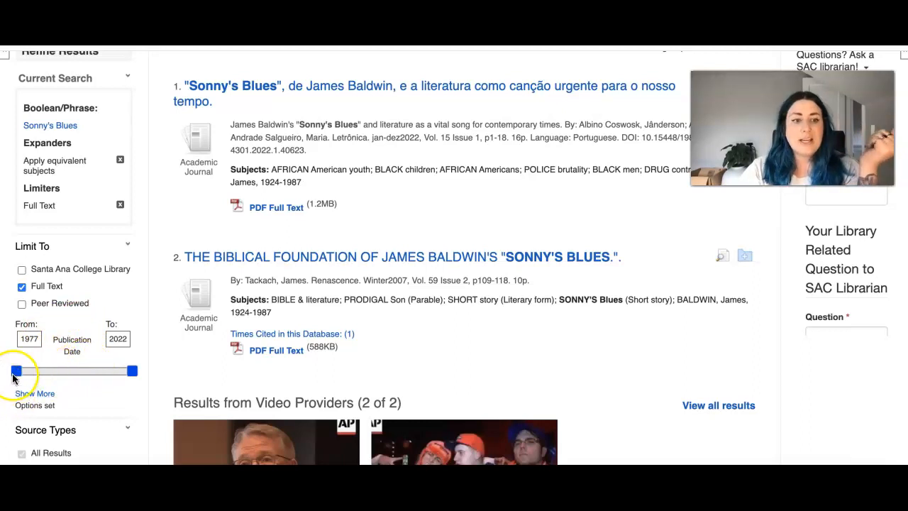
Drag the Publication Date slider's lower handle from 1977 up to about 2002
left_click_drag(16, 370, 41, 370)
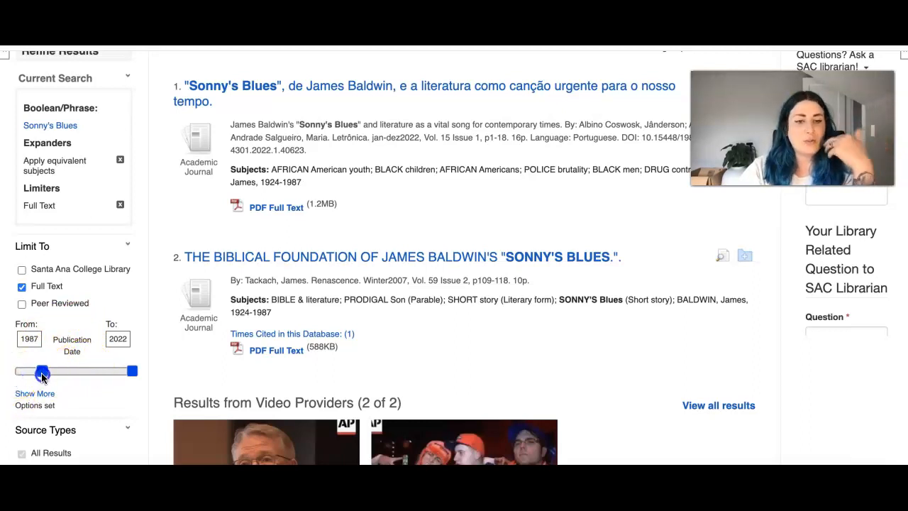
left_click_drag(41, 370, 57, 371)
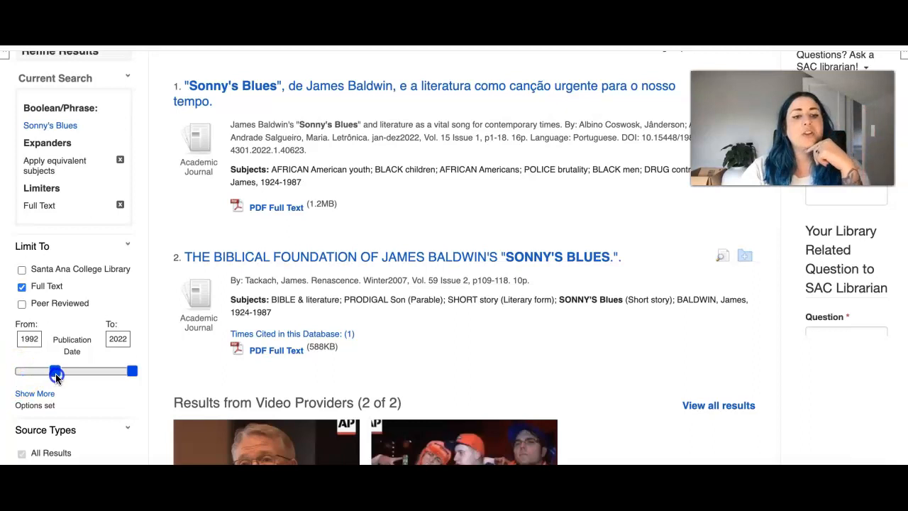
left_click_drag(57, 370, 82, 371)
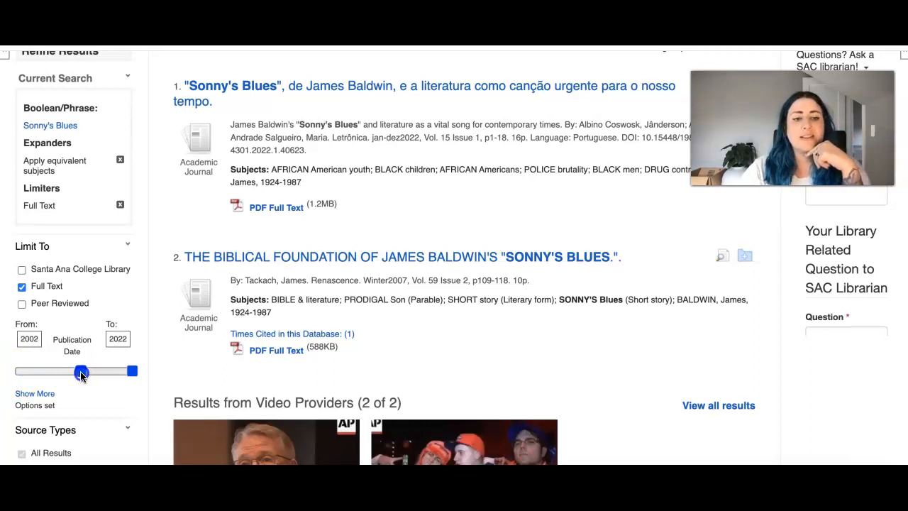
left_click_drag(82, 370, 77, 370)
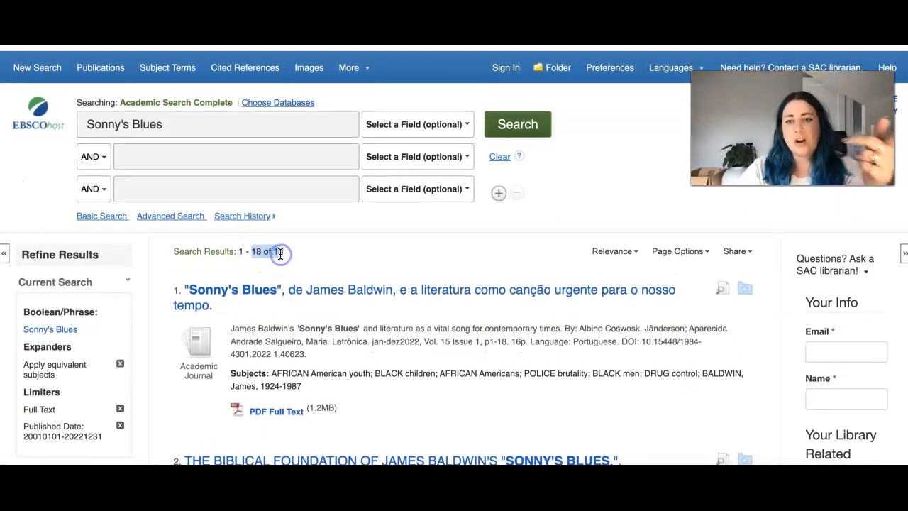
Review the narrowed results, then prepare the second search row with the AND operator
scroll("down", 3)
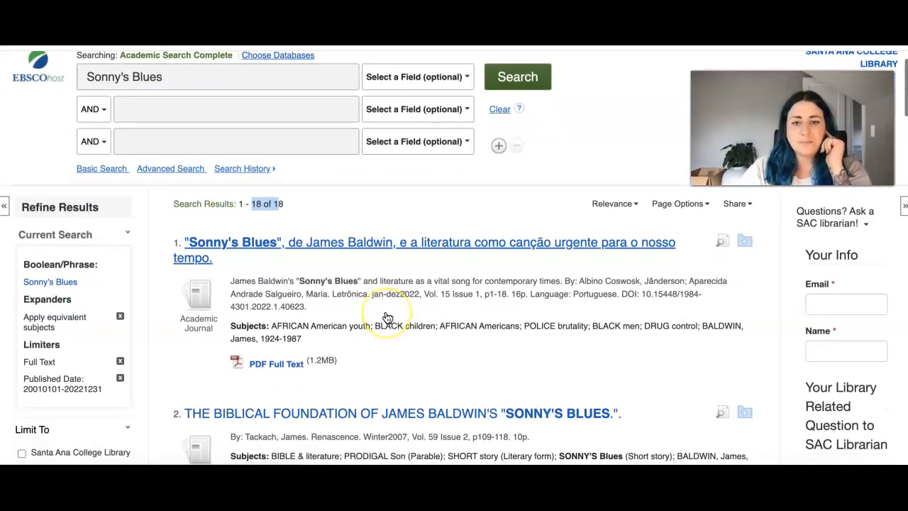
scroll("down", 3)
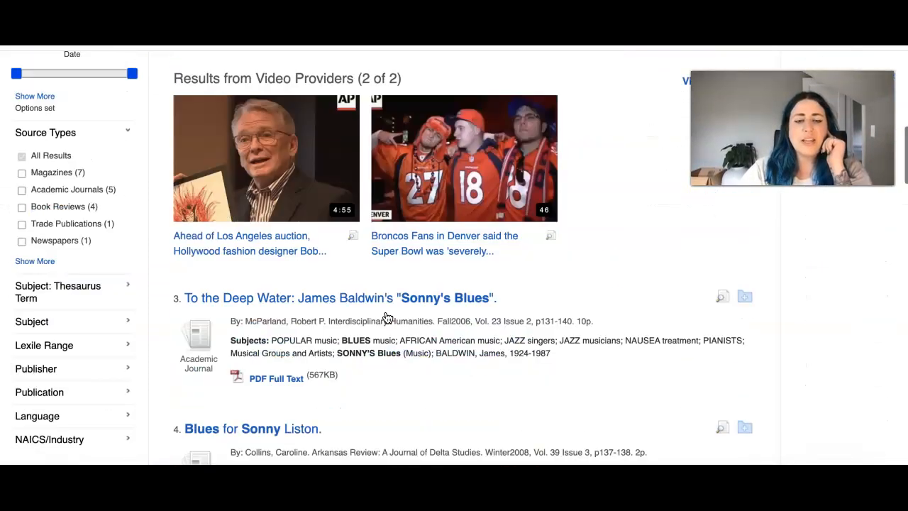
scroll("down", 3)
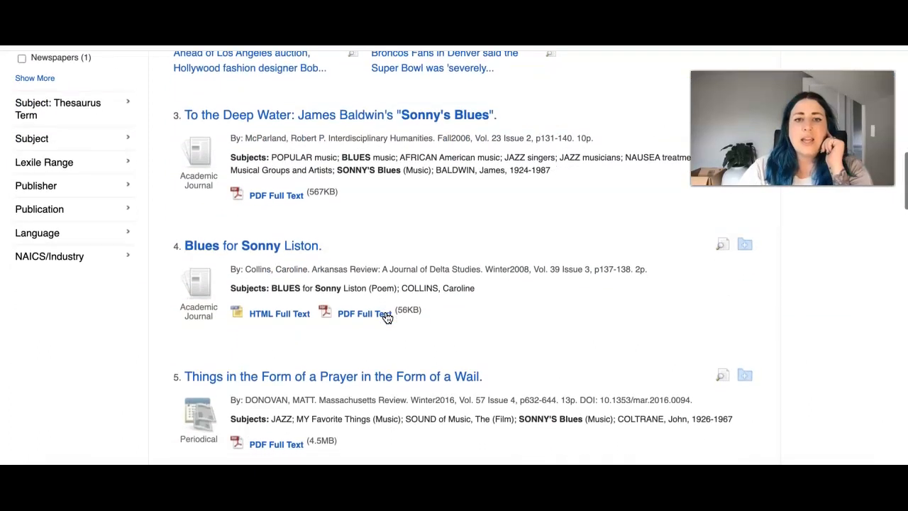
scroll("down", 3)
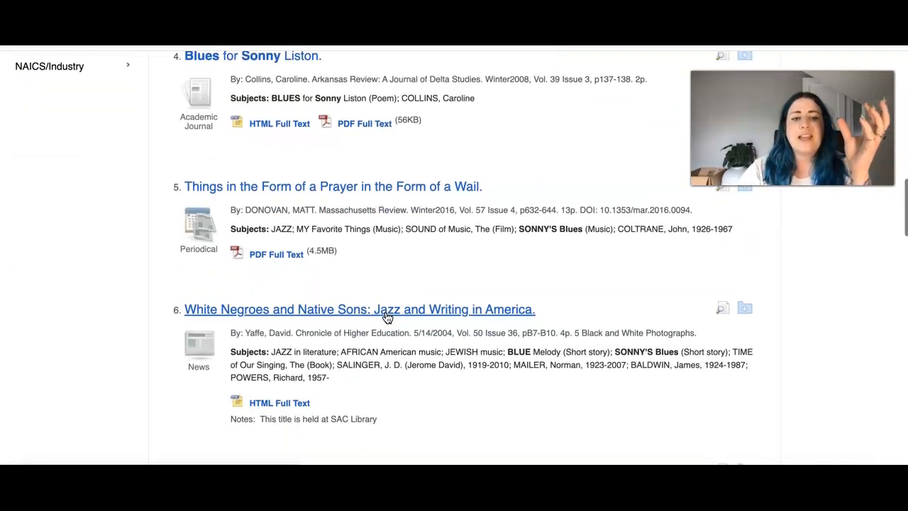
scroll("up", 3)
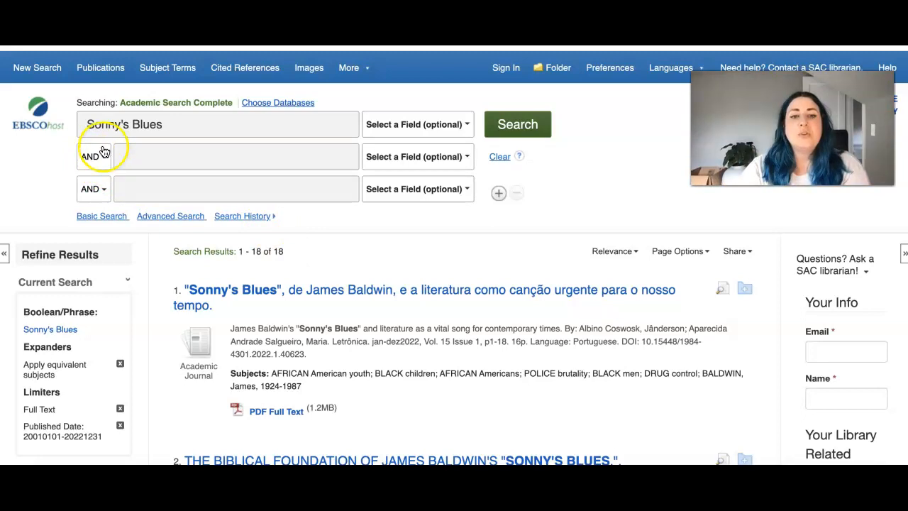
left_click(234, 156)
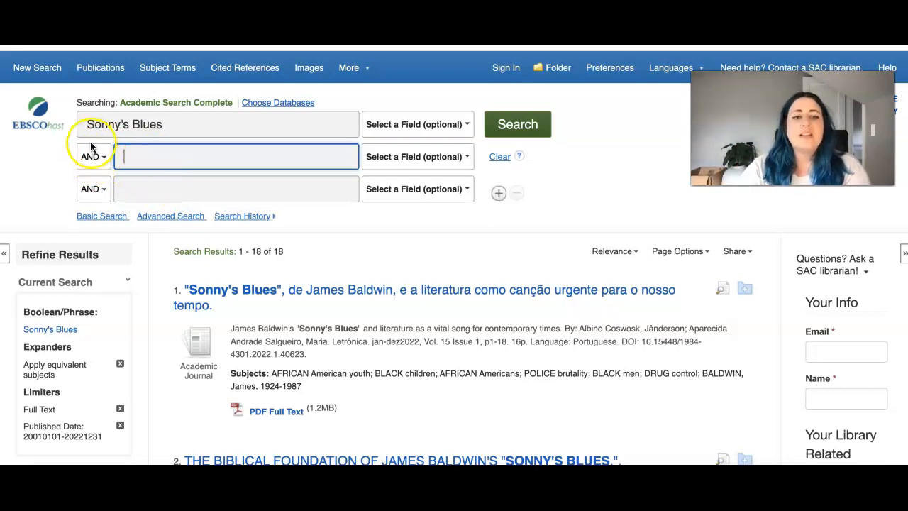
left_click(93, 156)
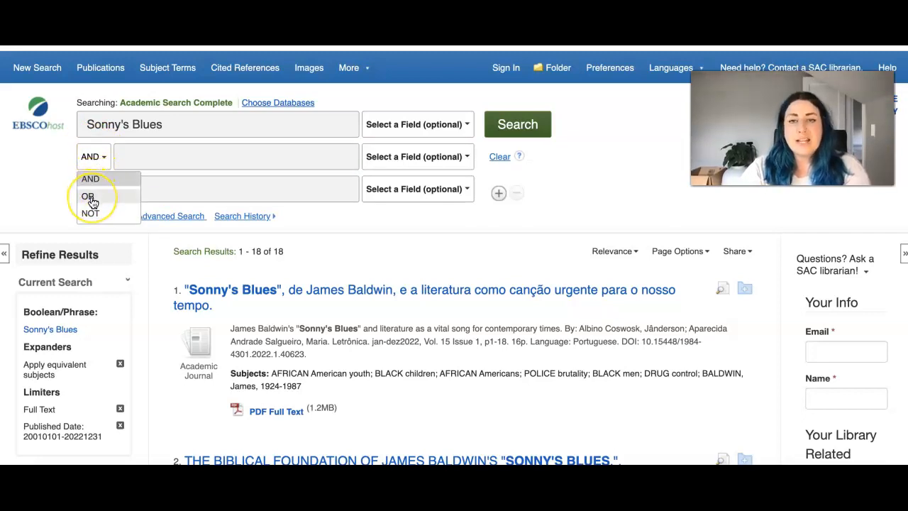
mouse_move(91, 218)
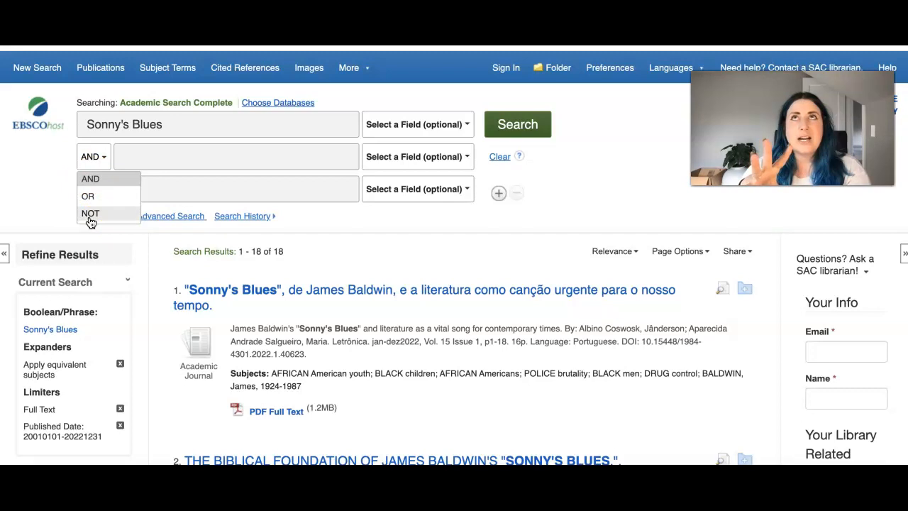
mouse_move(139, 195)
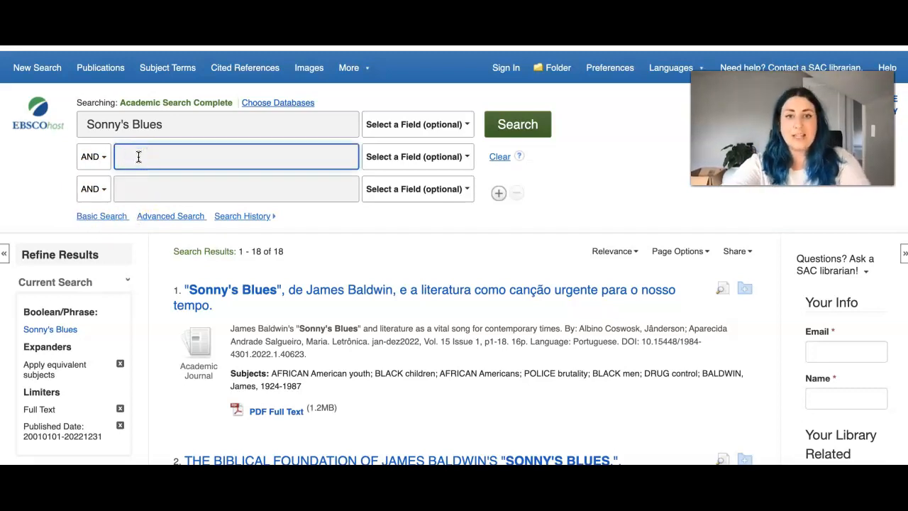
Search for James Baldwin AND Sonny's Blues, narrowing the results to 4 articles
type("James Bald")
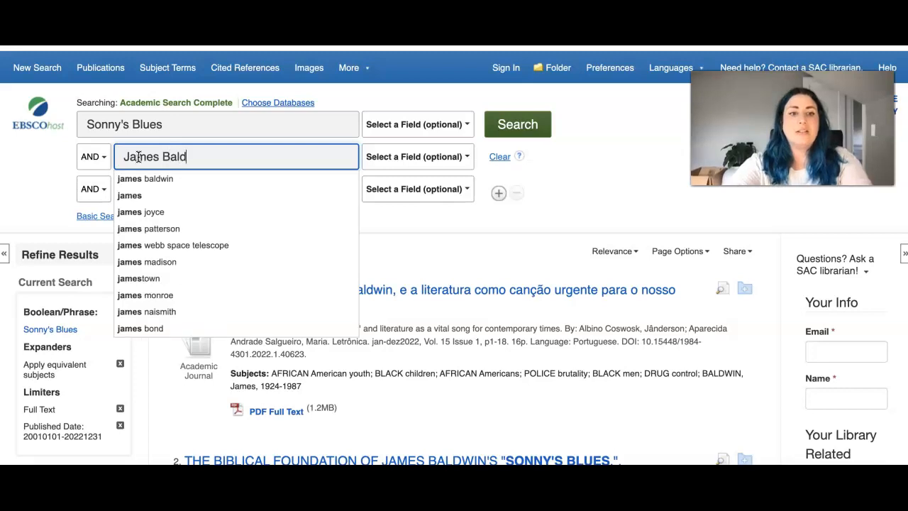
left_click(517, 125)
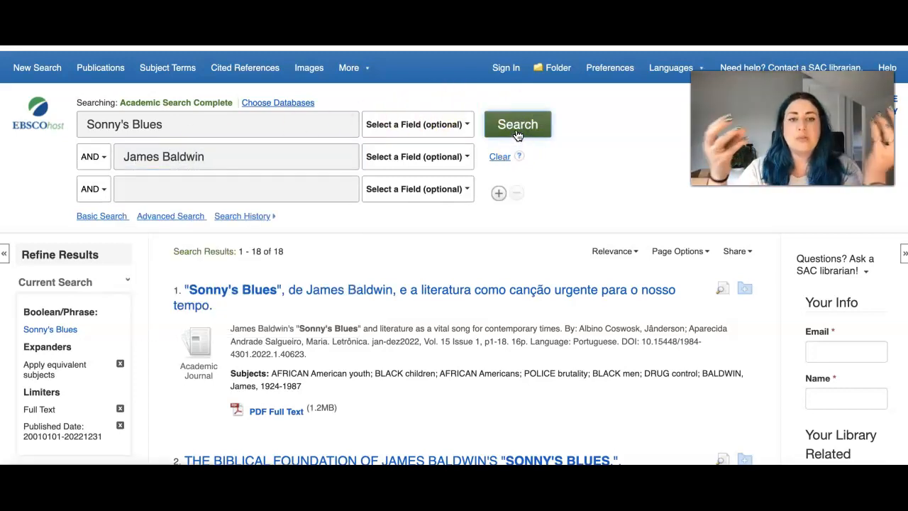
left_click(516, 125)
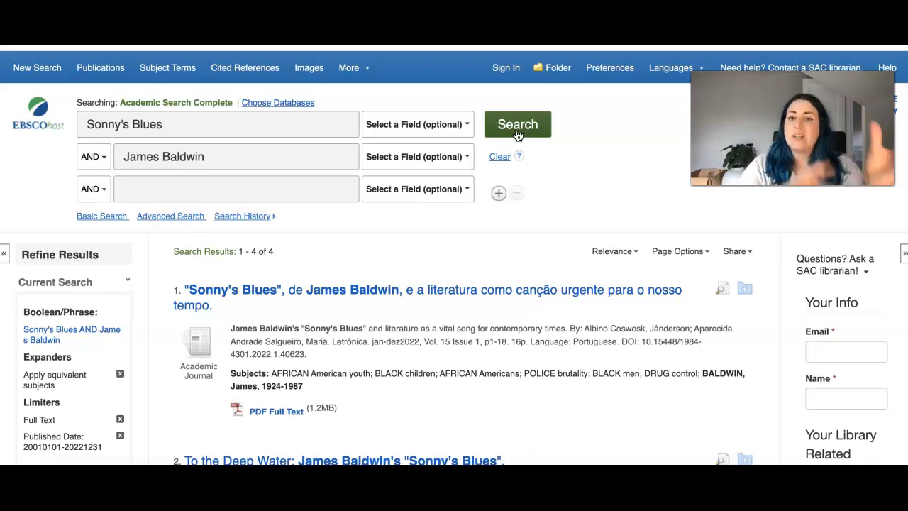
left_click(273, 156)
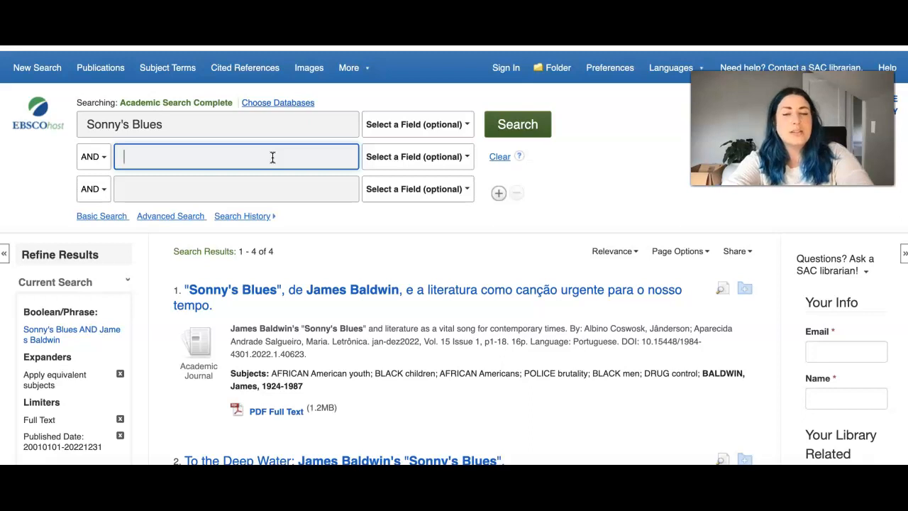
type("race")
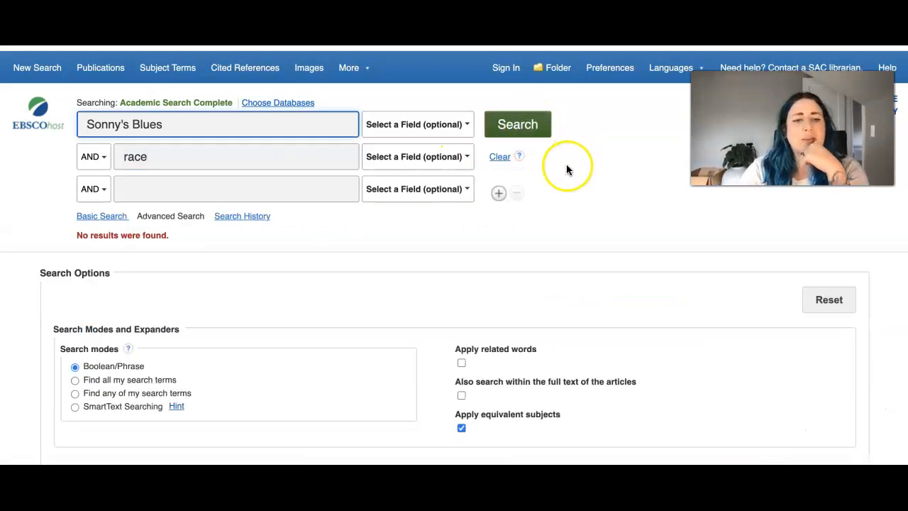
left_click(170, 156)
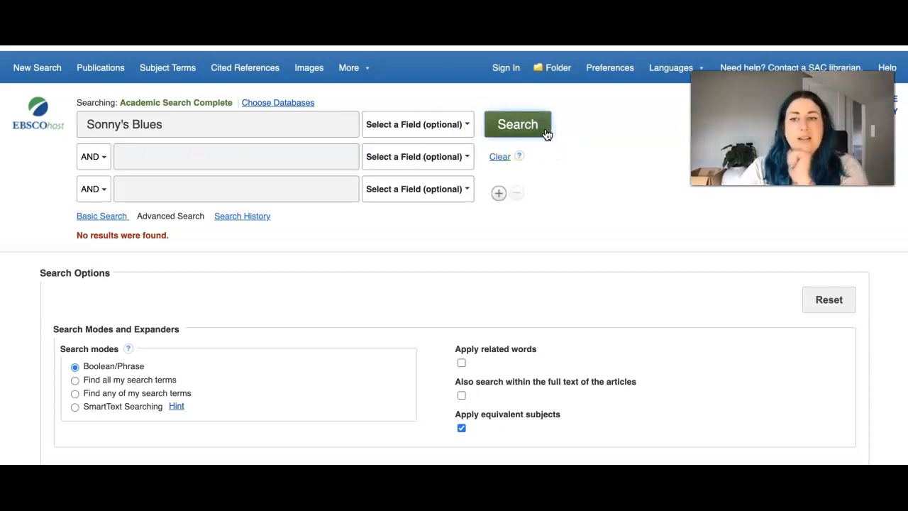
left_click(517, 125)
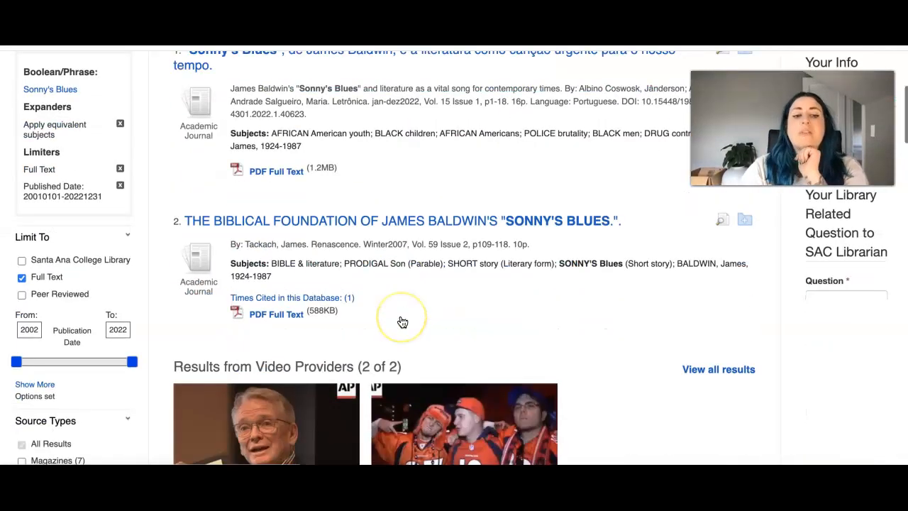
scroll("down", 3)
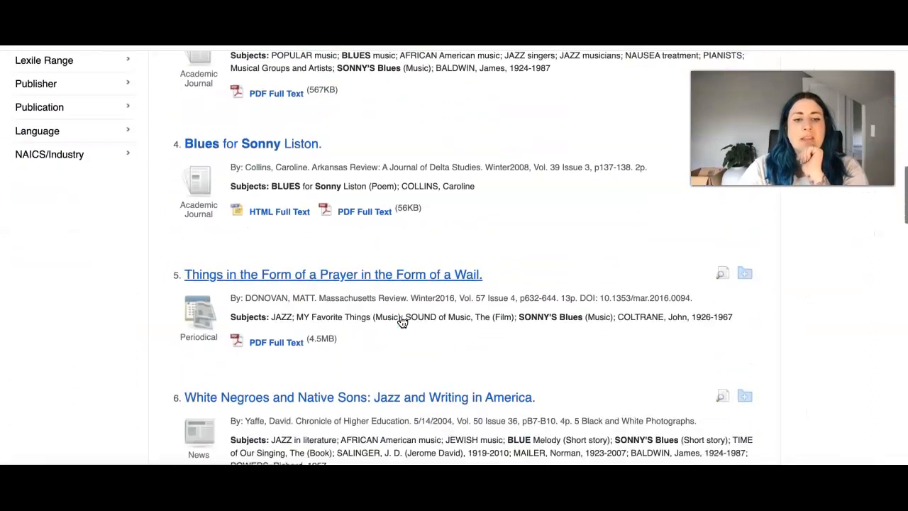
scroll("down", 3)
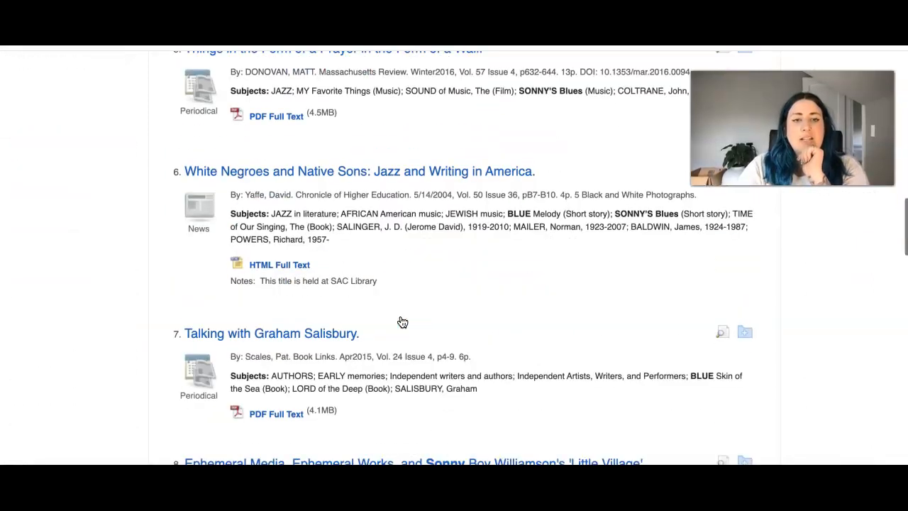
scroll("down", 3)
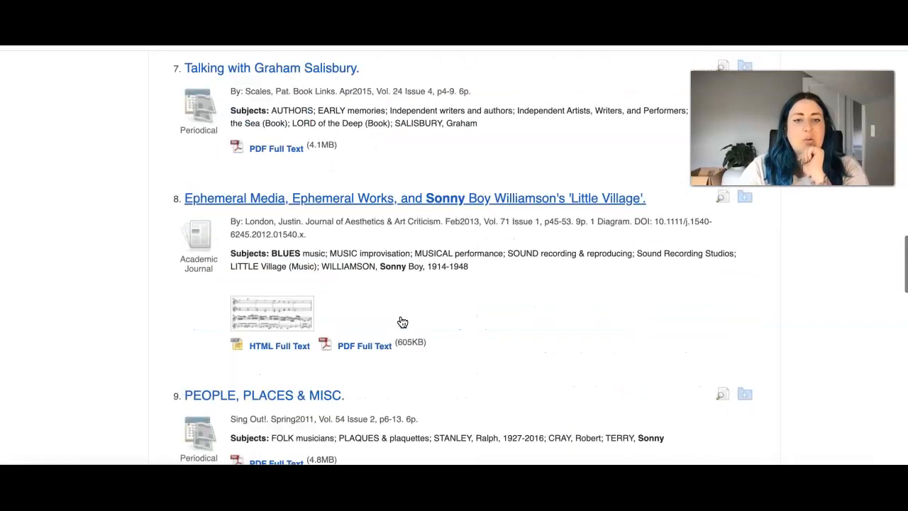
scroll("down", 3)
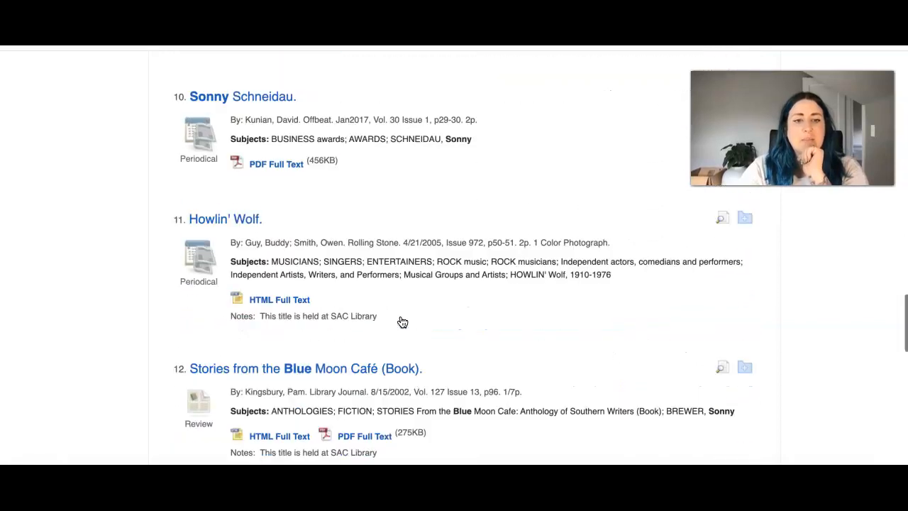
scroll("down", 3)
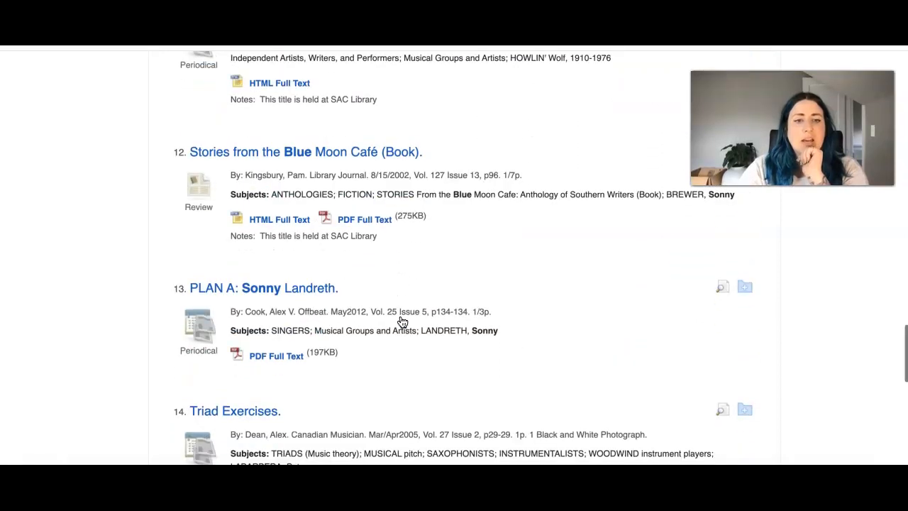
scroll("down", 3)
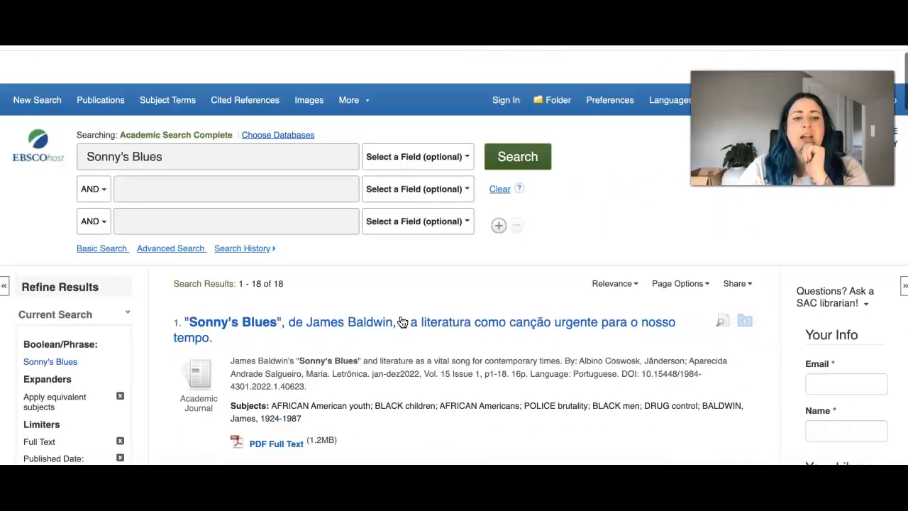
scroll("down", 3)
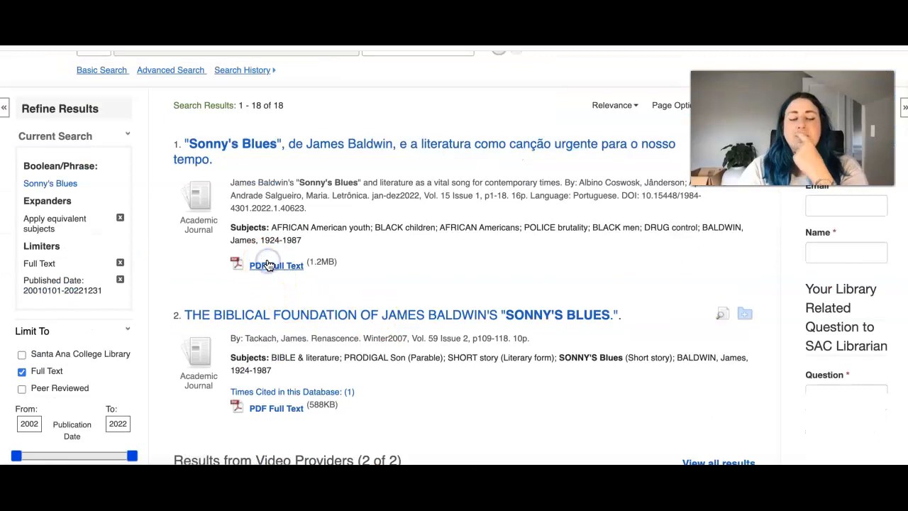
left_click(275, 265)
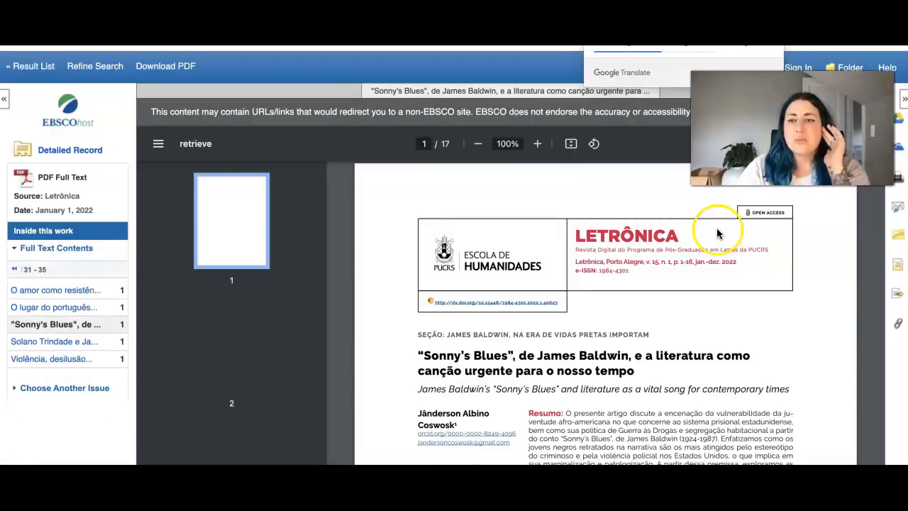
Show the Letrônica article's permalink, then bring up its citation export options in RIS format
scroll("down", 3)
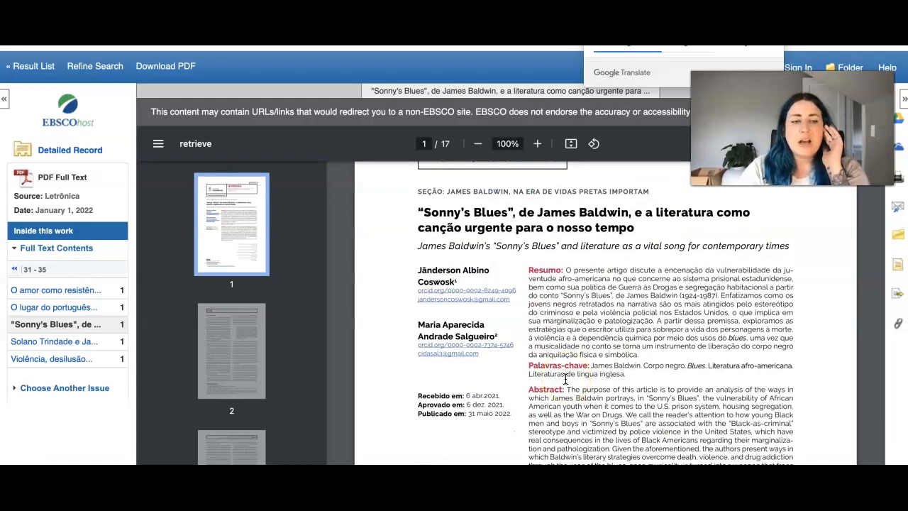
scroll("up", 3)
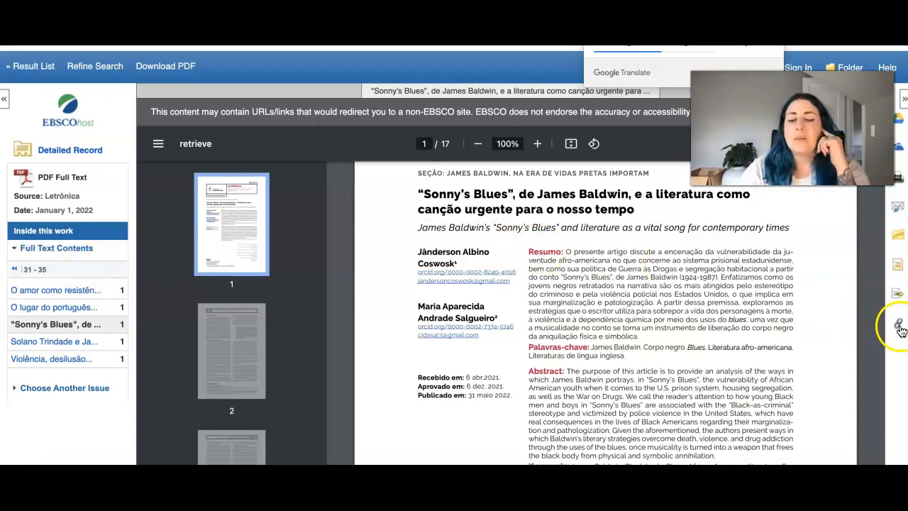
left_click(896, 332)
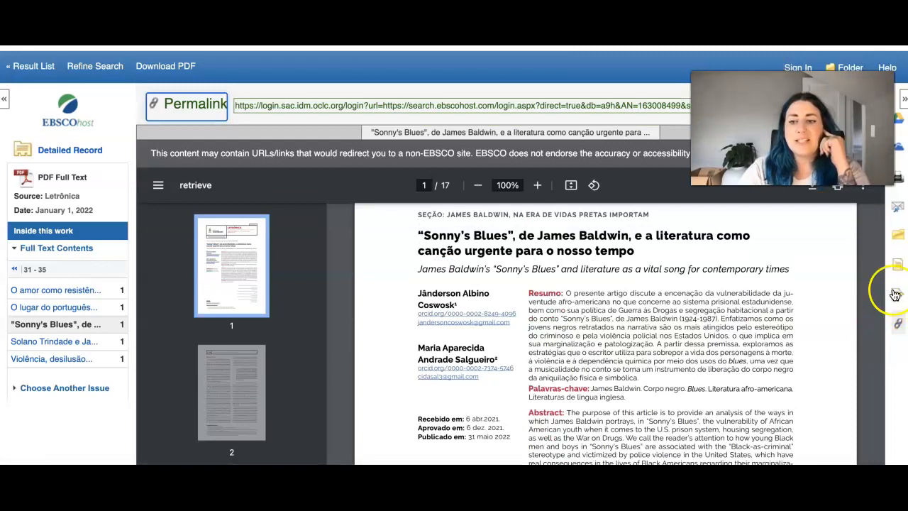
mouse_move(844, 346)
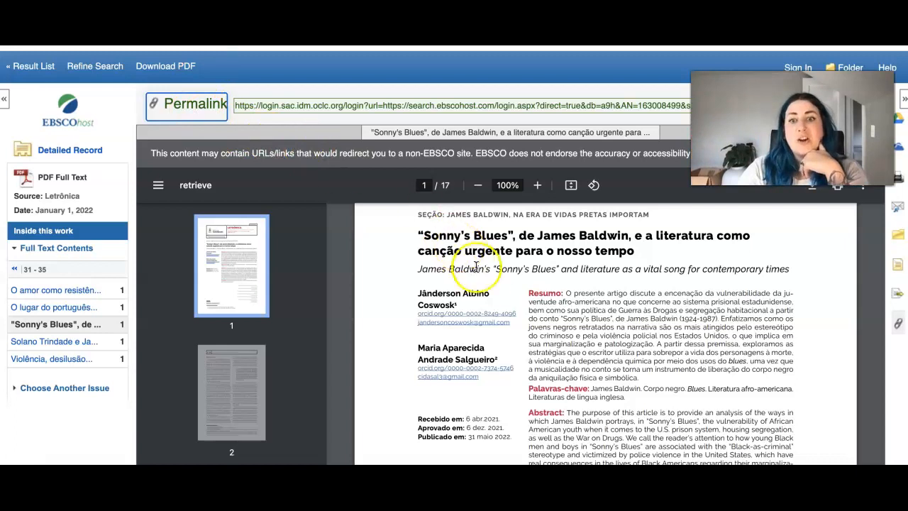
left_click(329, 105)
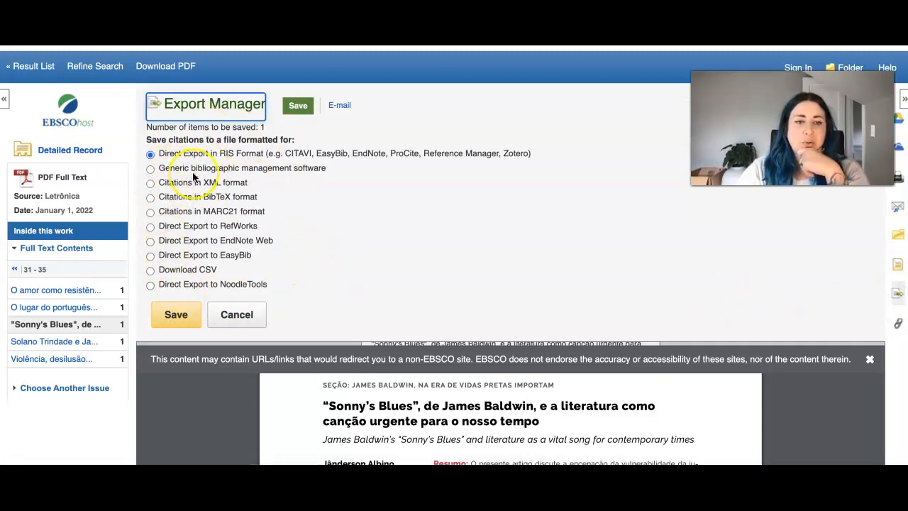
mouse_move(391, 240)
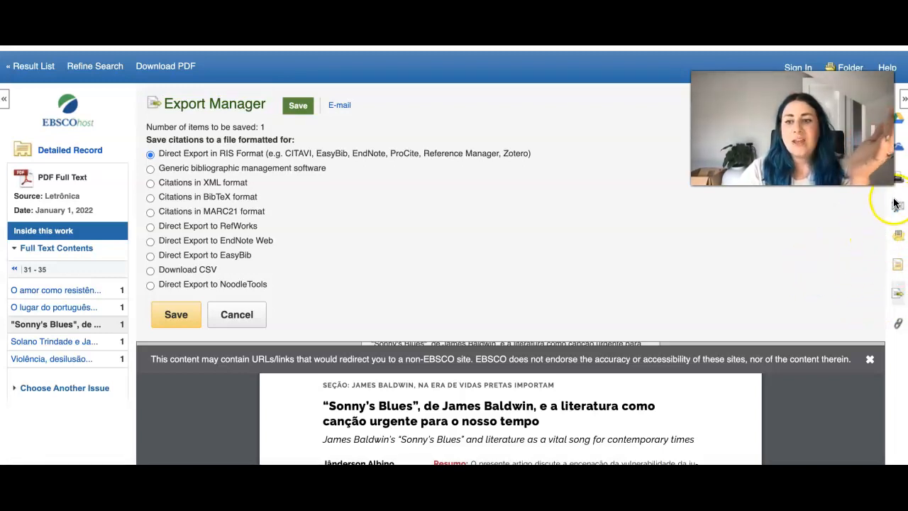
Bring up the form for e-mailing the Letrônica article with a PDF attachment
left_click(339, 105)
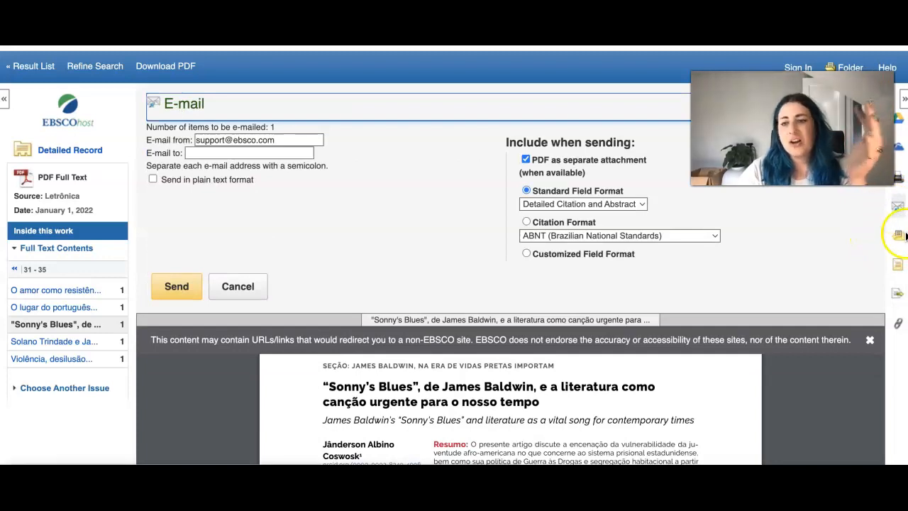
mouse_move(901, 296)
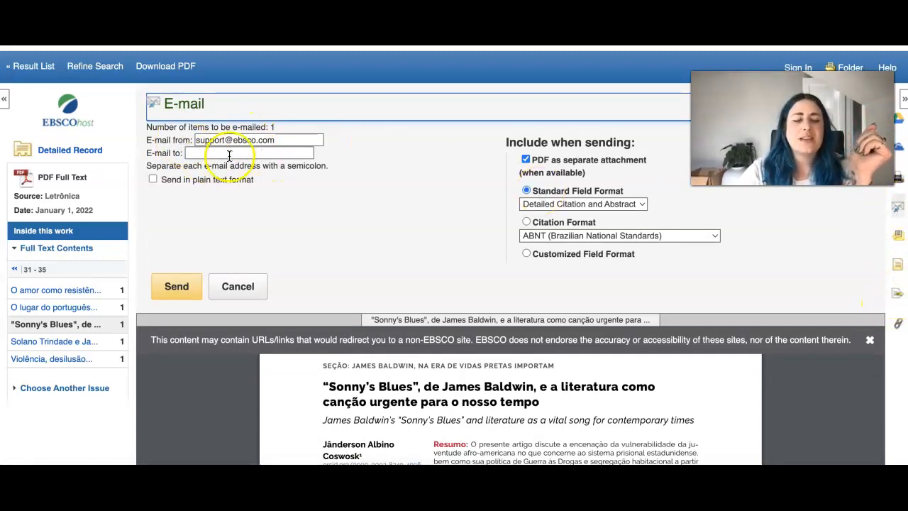
mouse_move(459, 157)
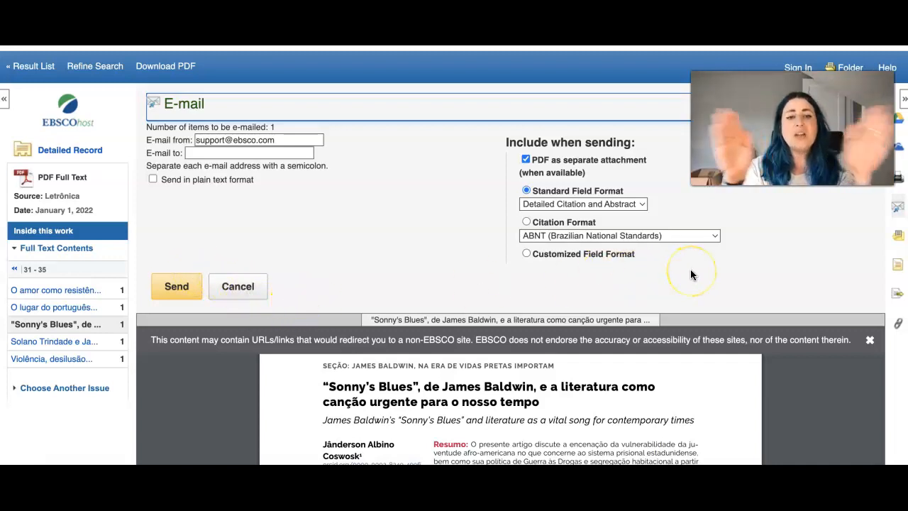
mouse_move(692, 275)
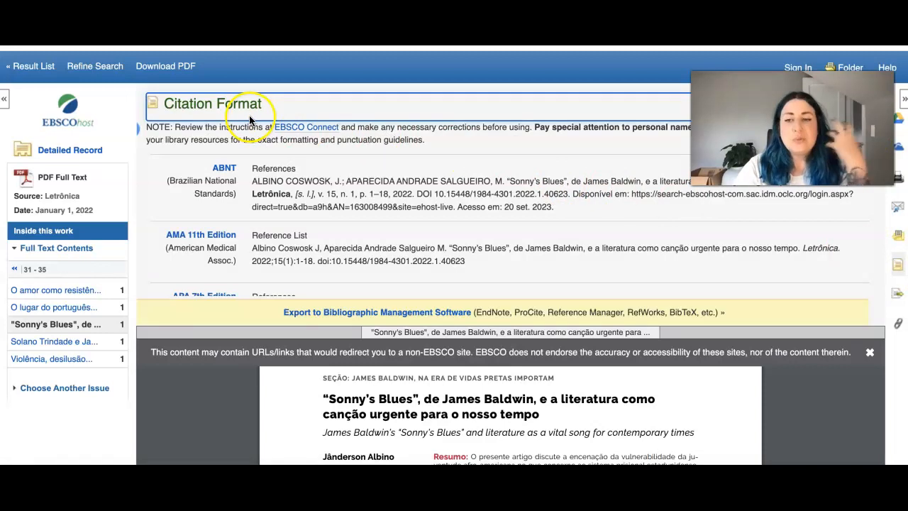
Scroll the Citation Format panel down to the MLA 9th Edition citation
scroll("down", 3)
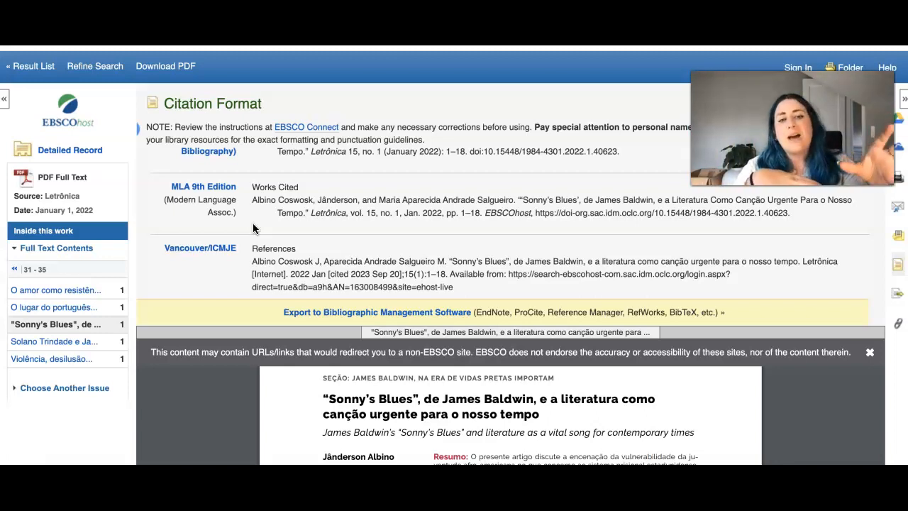
mouse_move(309, 368)
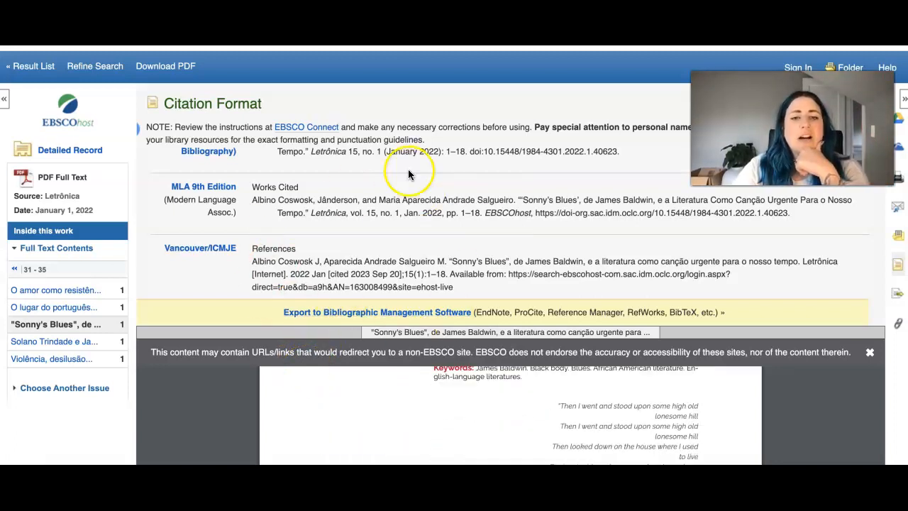
mouse_move(482, 239)
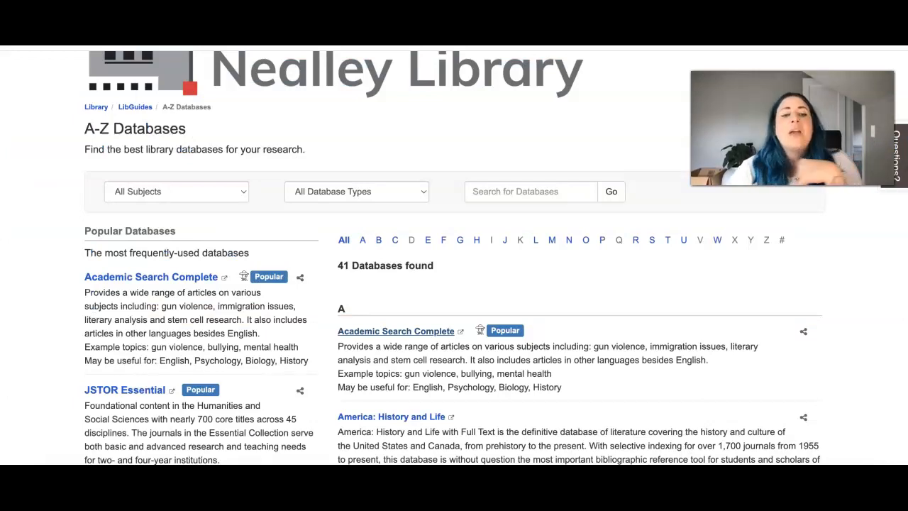
mouse_move(518, 275)
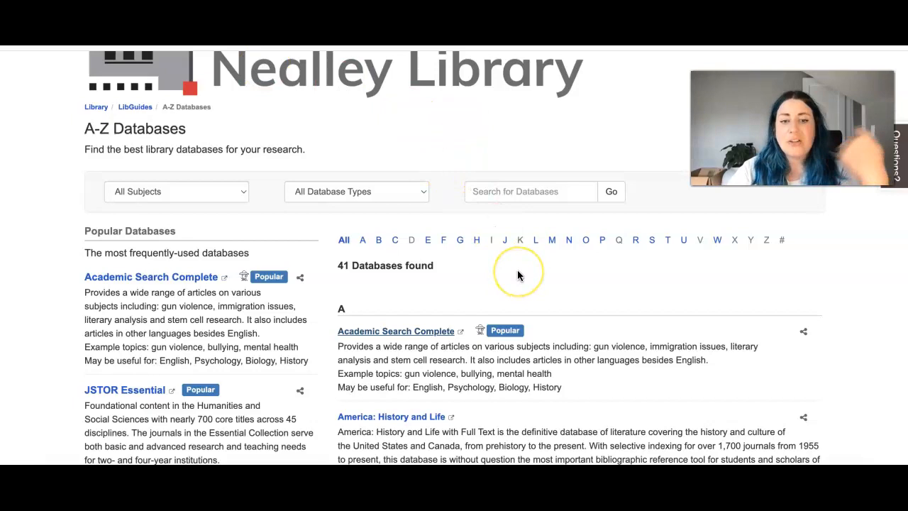
scroll("down", 3)
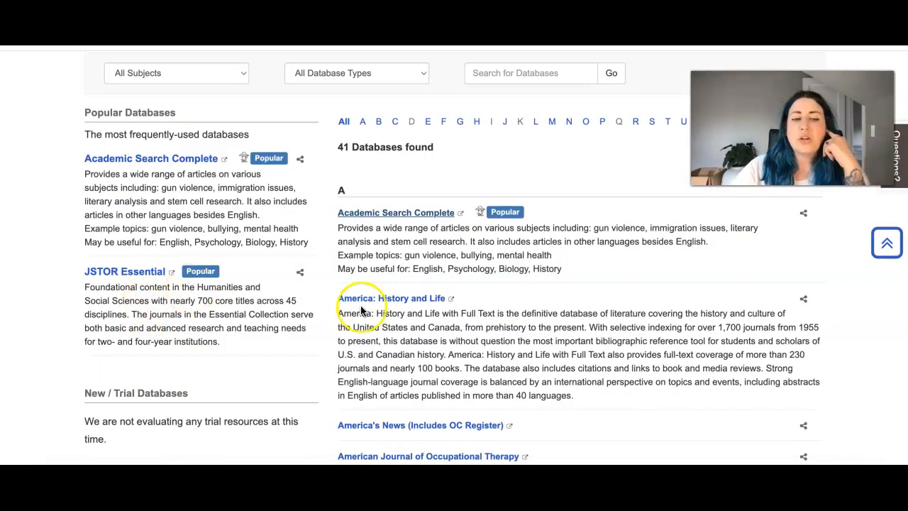
scroll("down", 3)
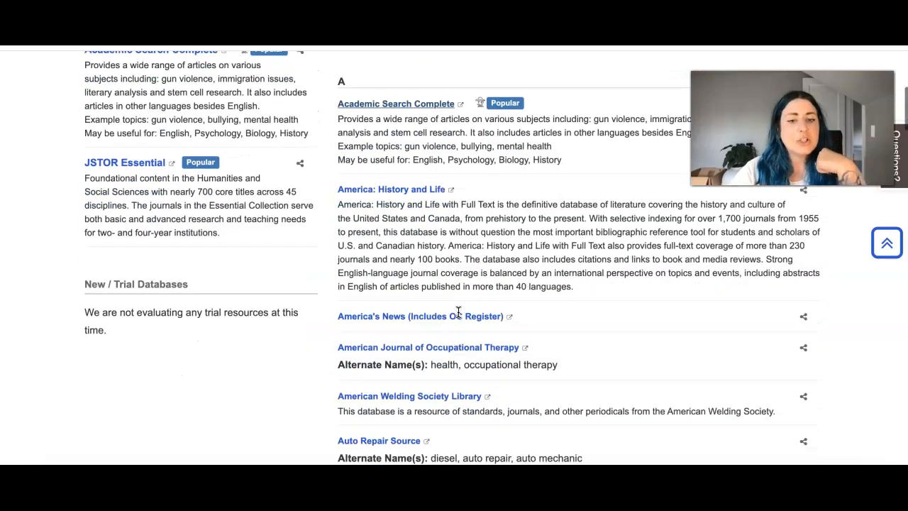
scroll("down", 3)
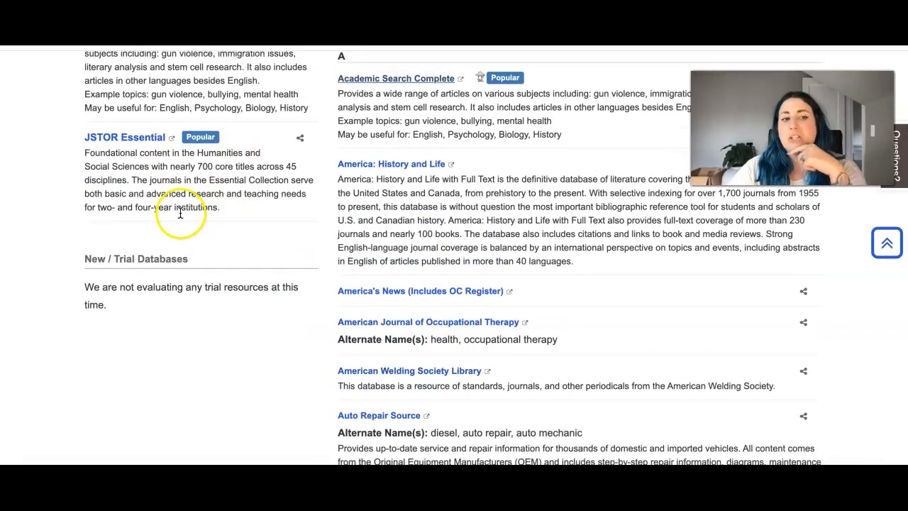
scroll("down", 3)
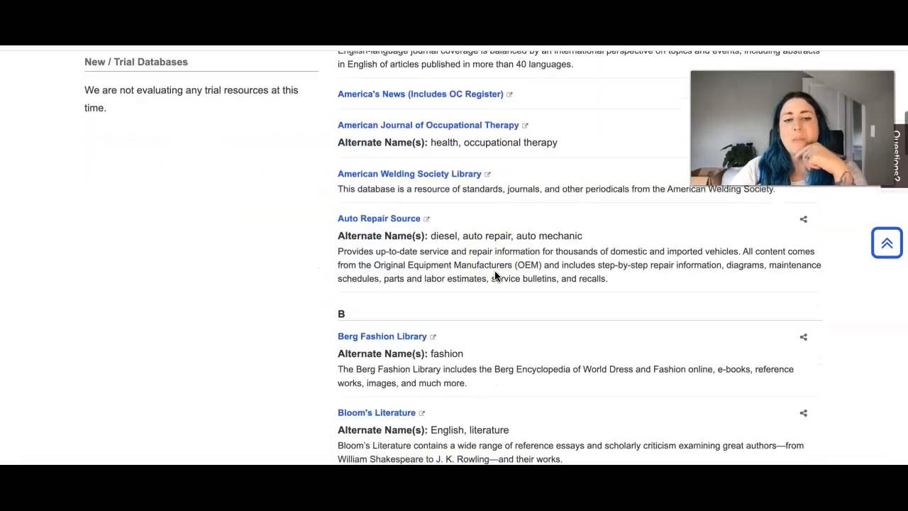
scroll("down", 3)
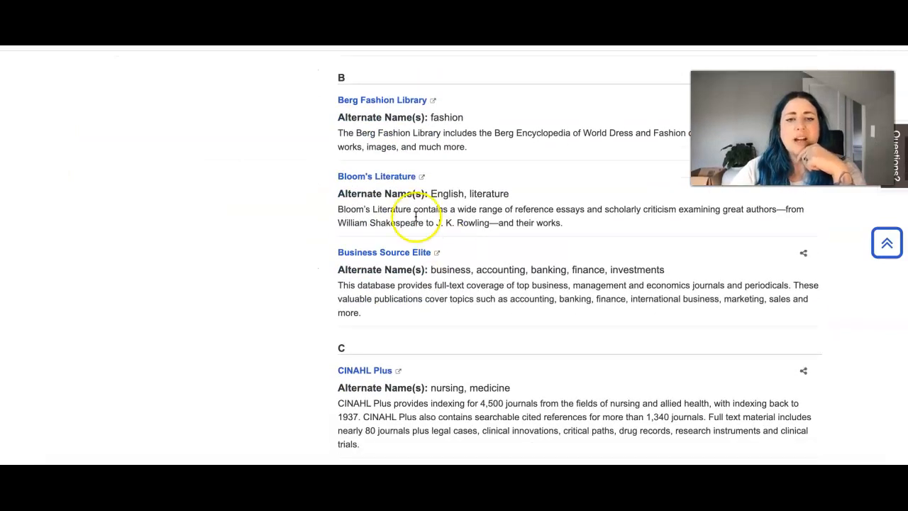
mouse_move(381, 183)
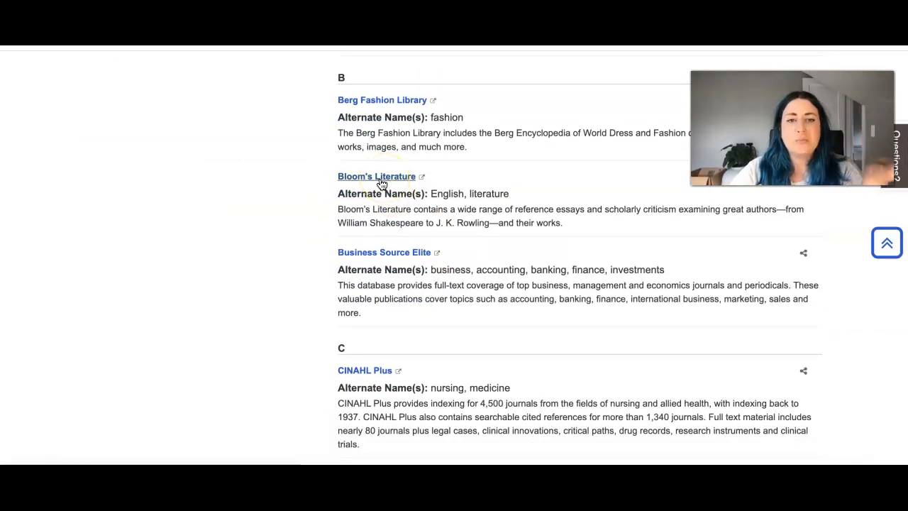
scroll("down", 3)
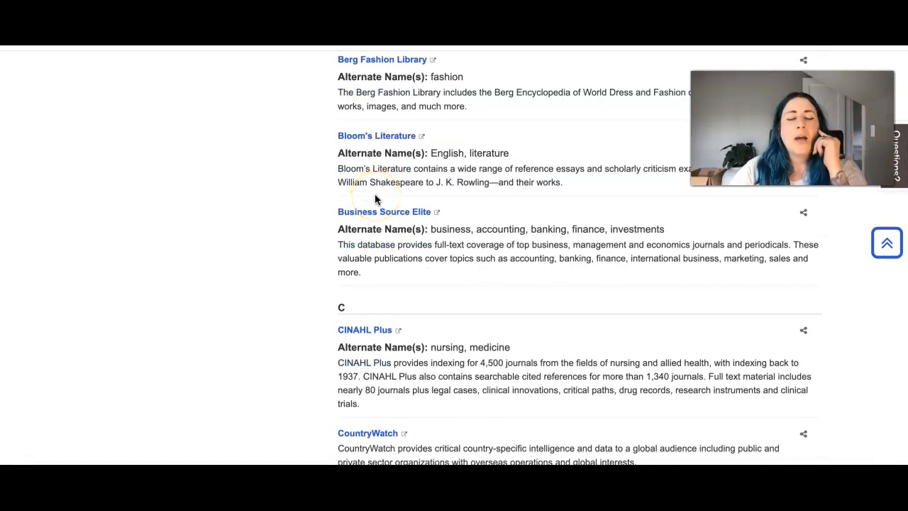
scroll("down", 3)
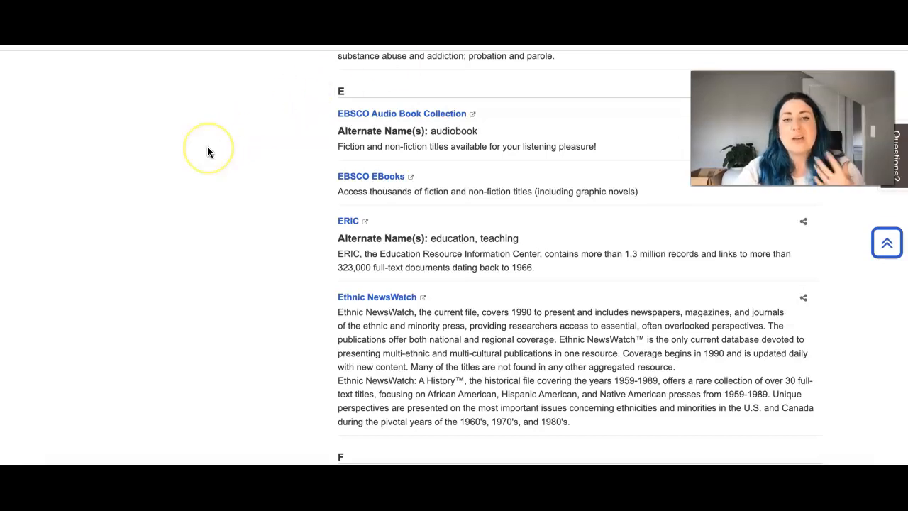
mouse_move(165, 125)
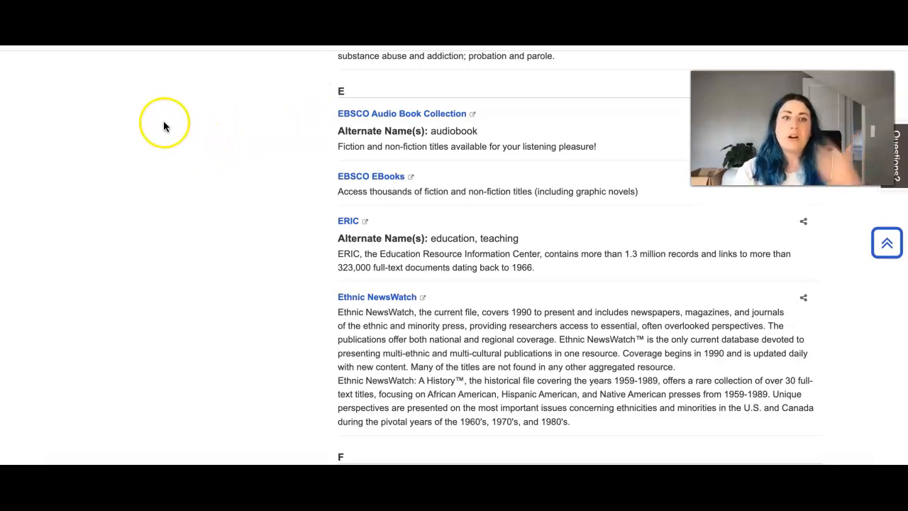